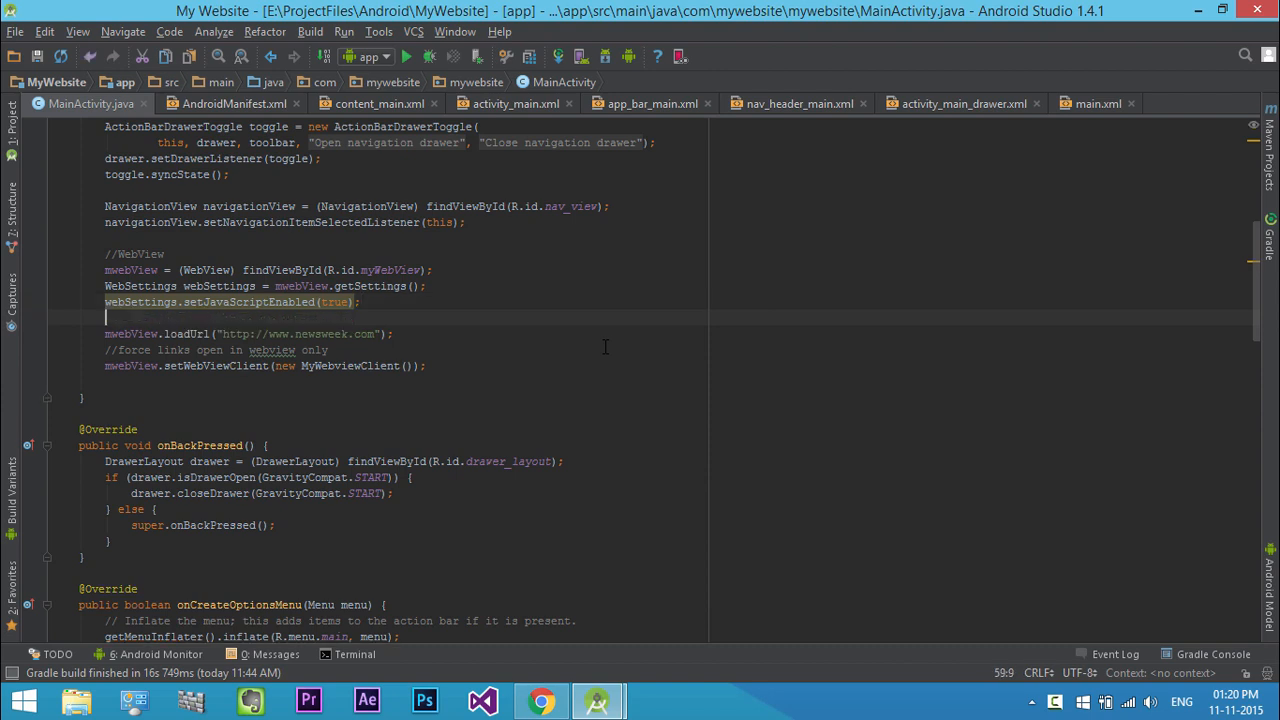
# Step: Add the comment '//improve webView performance' below setJavaScriptEnabled(true) and start a new line
pyautogui.write('//l')
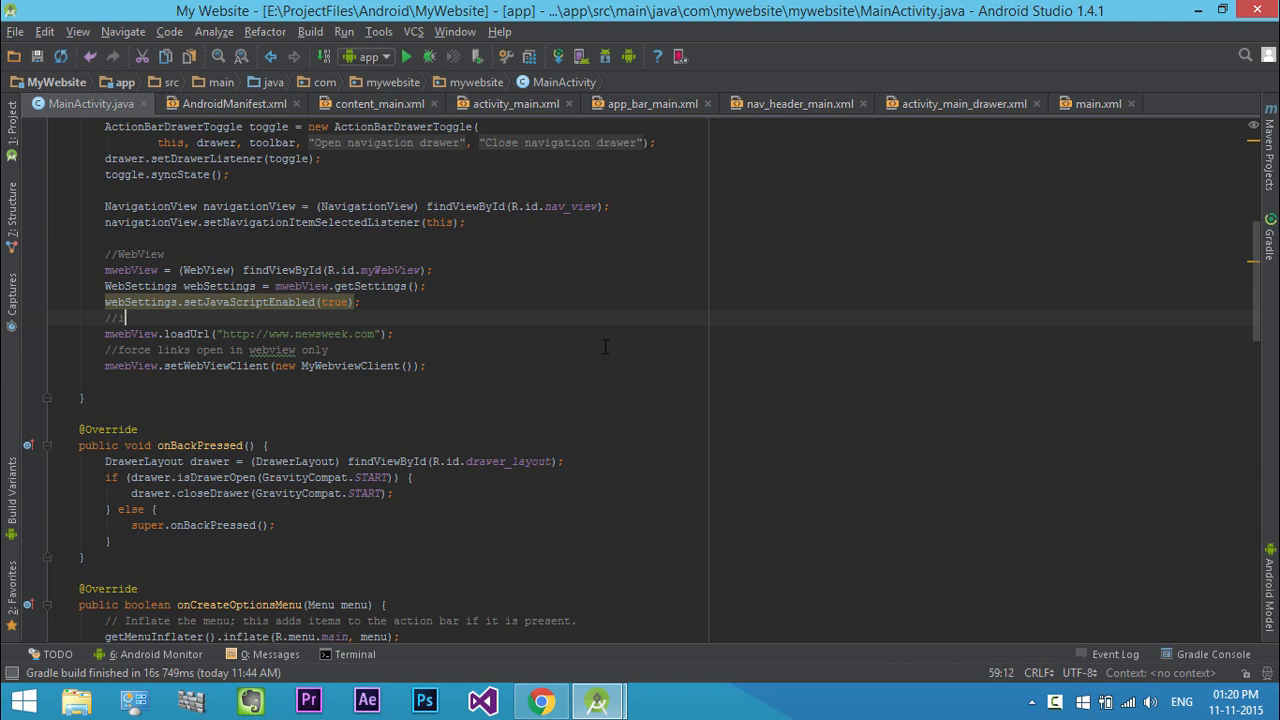
pyautogui.write('improve we')
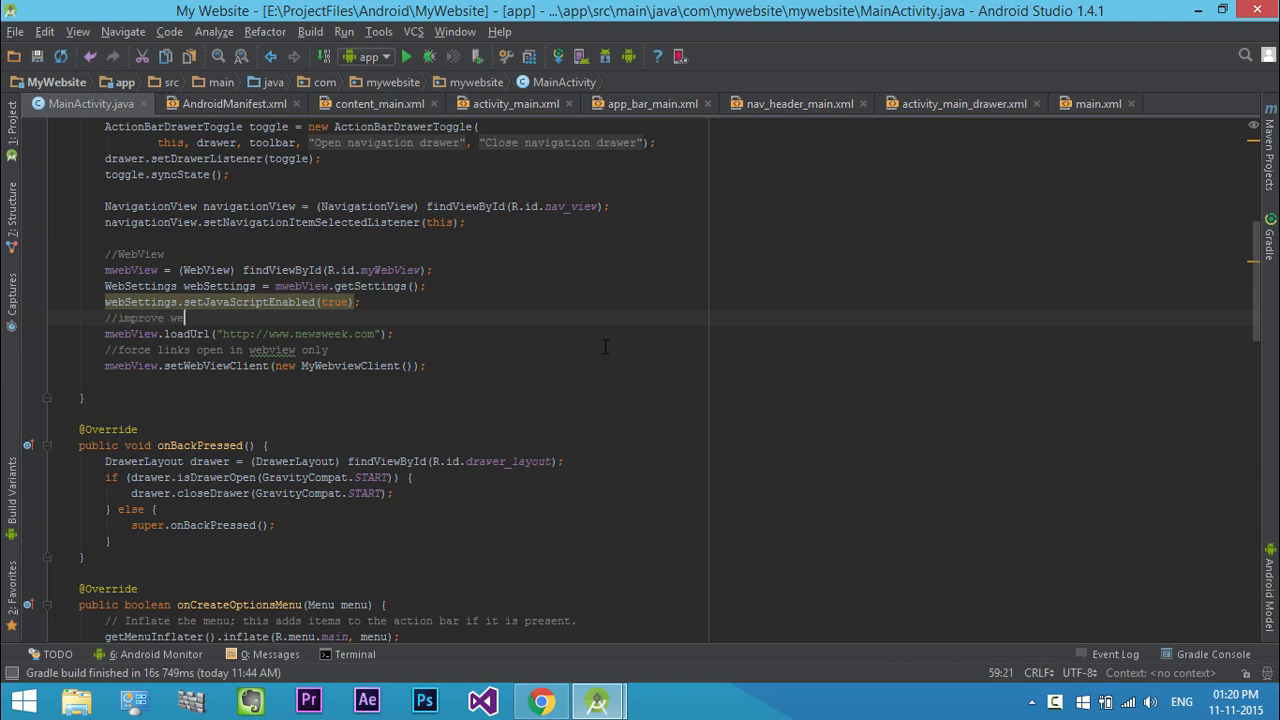
pyautogui.write('bView')
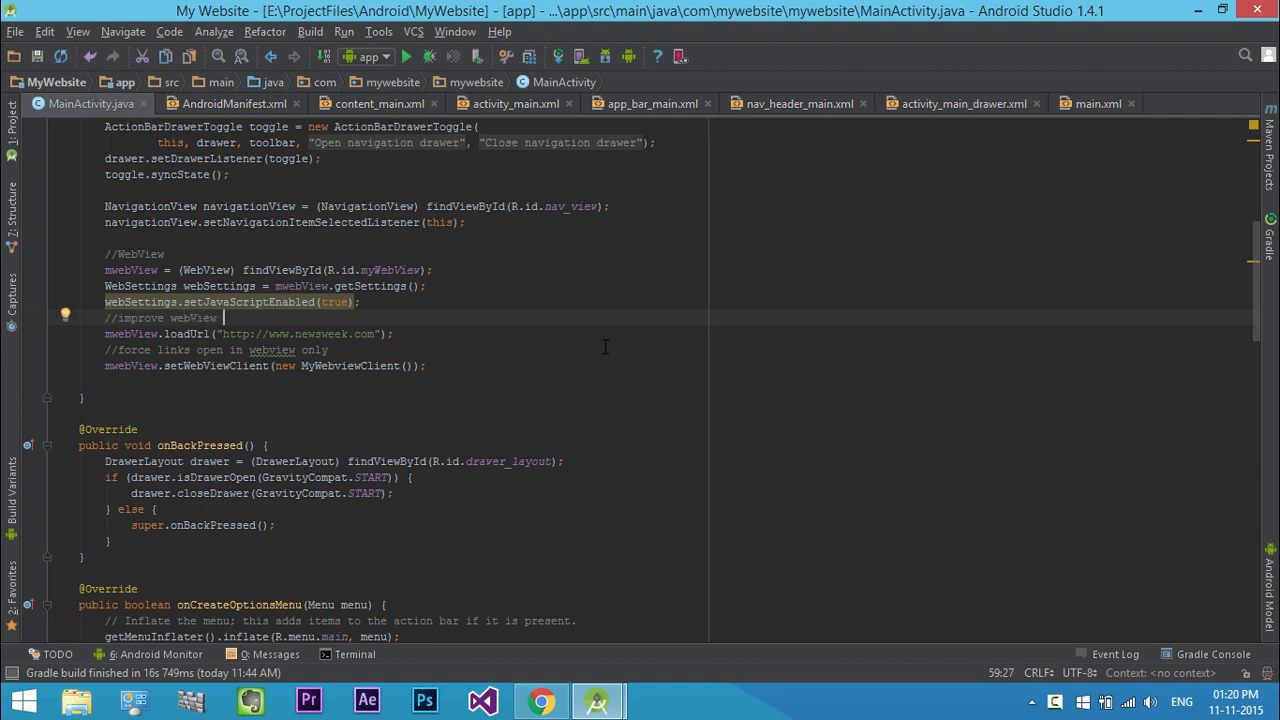
pyautogui.write('performance')
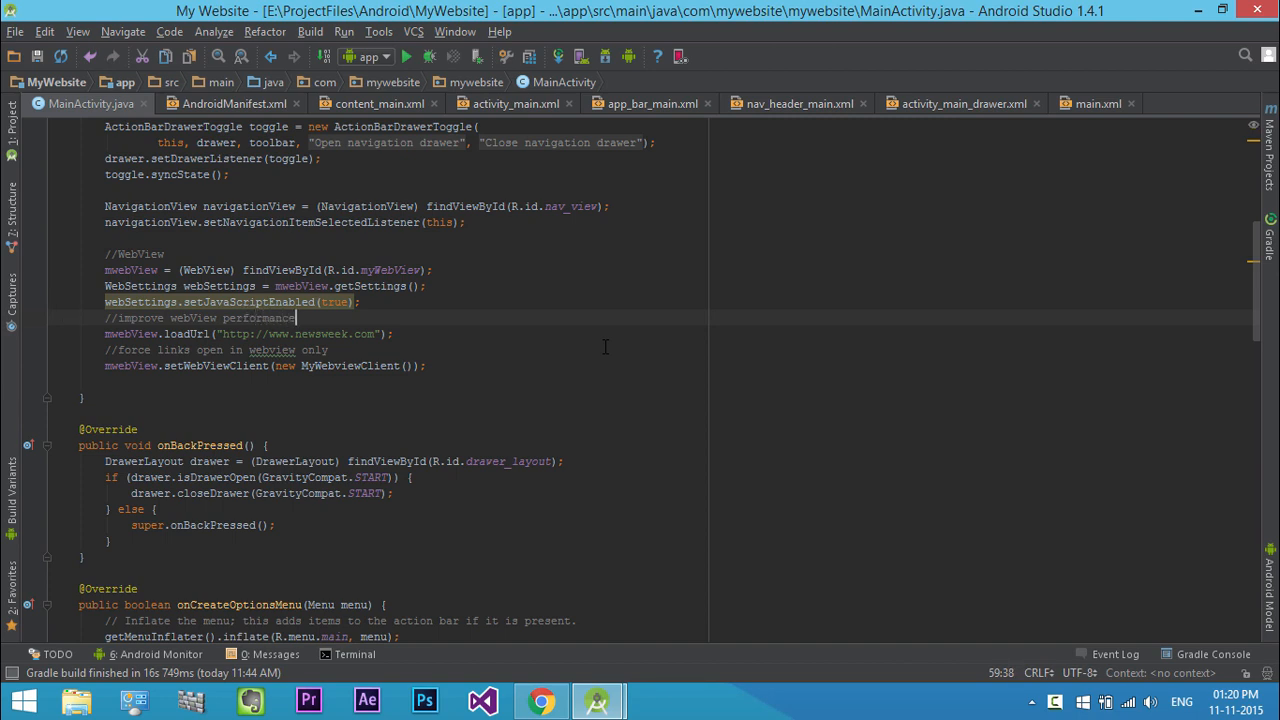
pyautogui.press('enter')
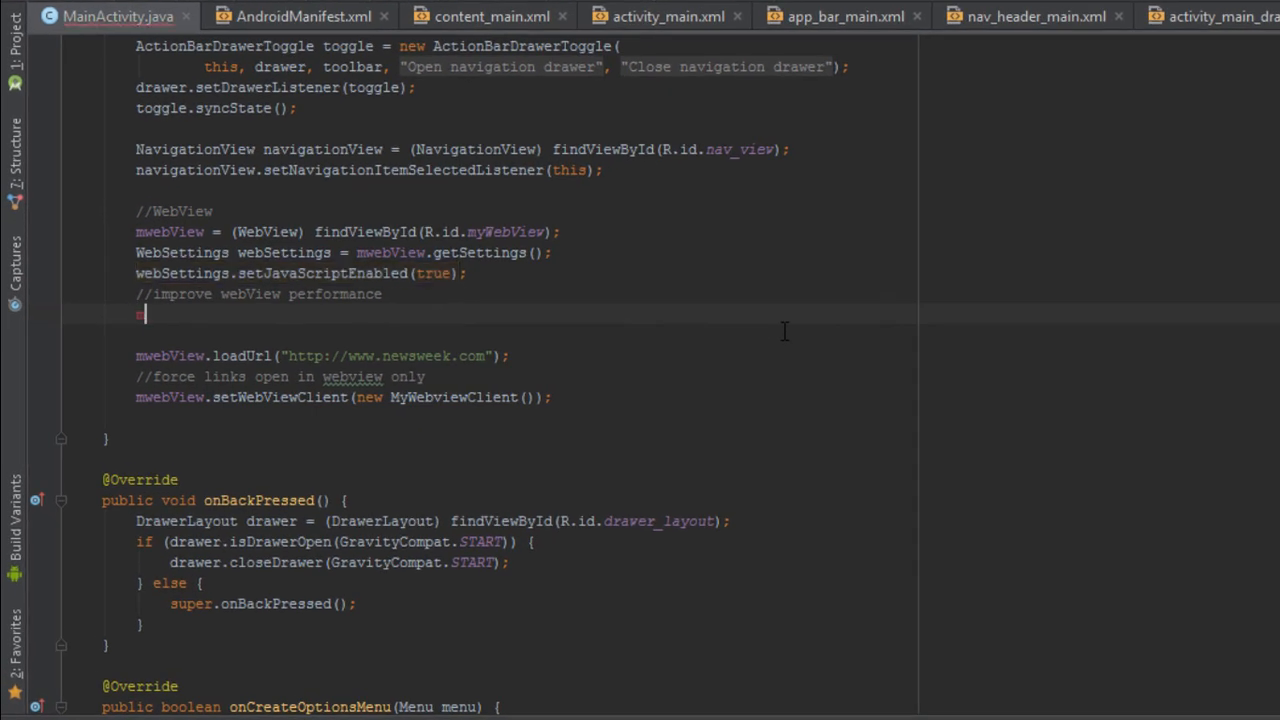
# Step: Add mwebView.getSettings().setRenderPriority(WebSettings.RenderPriority.HIGH) using code completion
pyautogui.write('m')
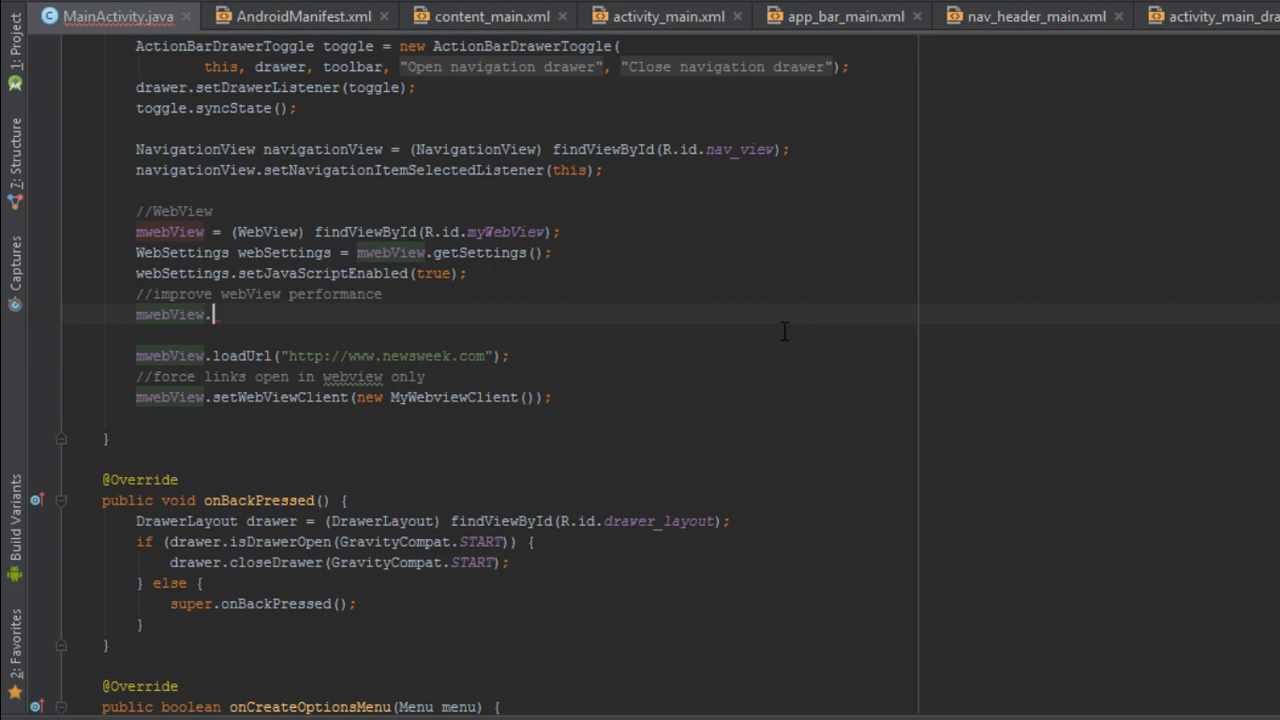
pyautogui.write('getSettings(')
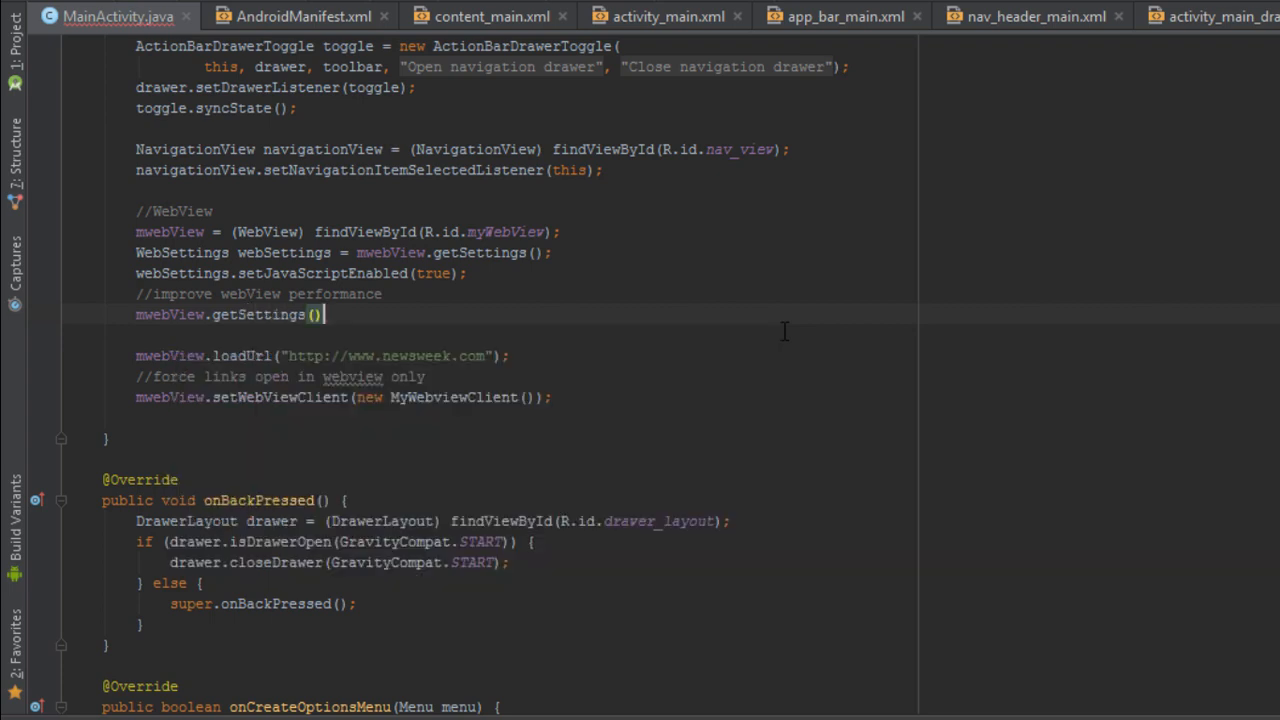
pyautogui.write('.')
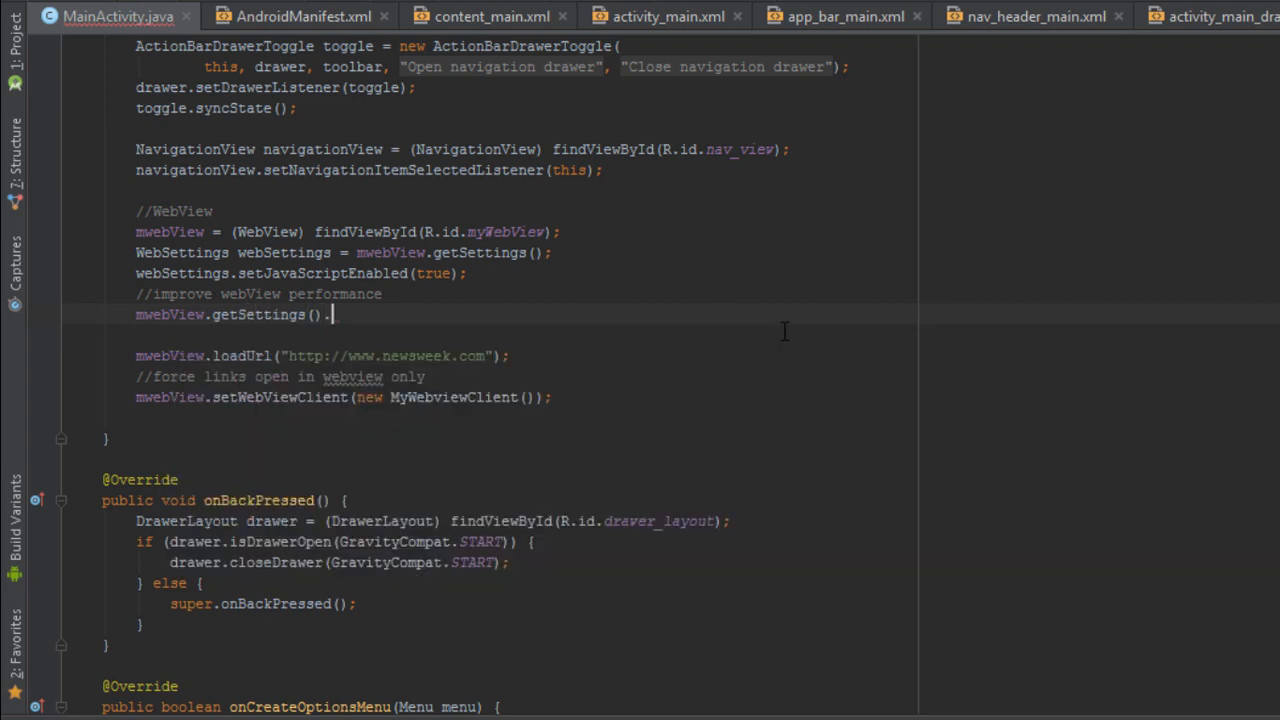
pyautogui.write('.')
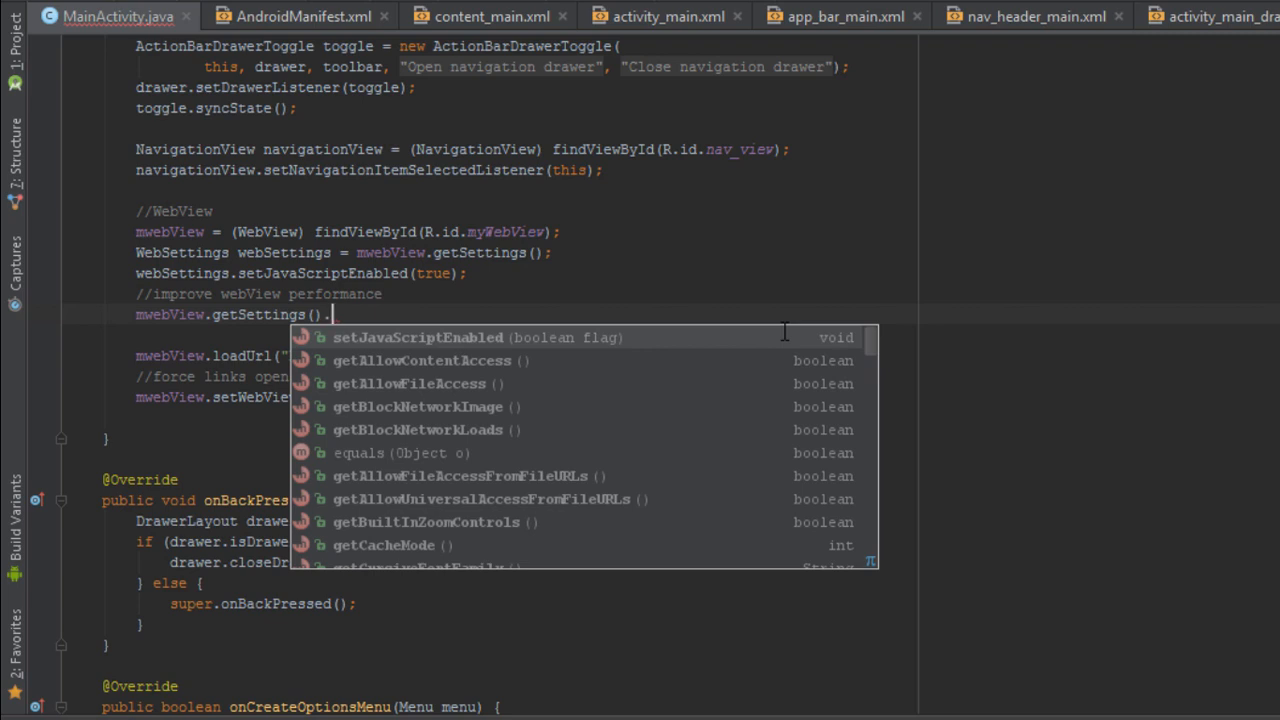
pyautogui.write('set')
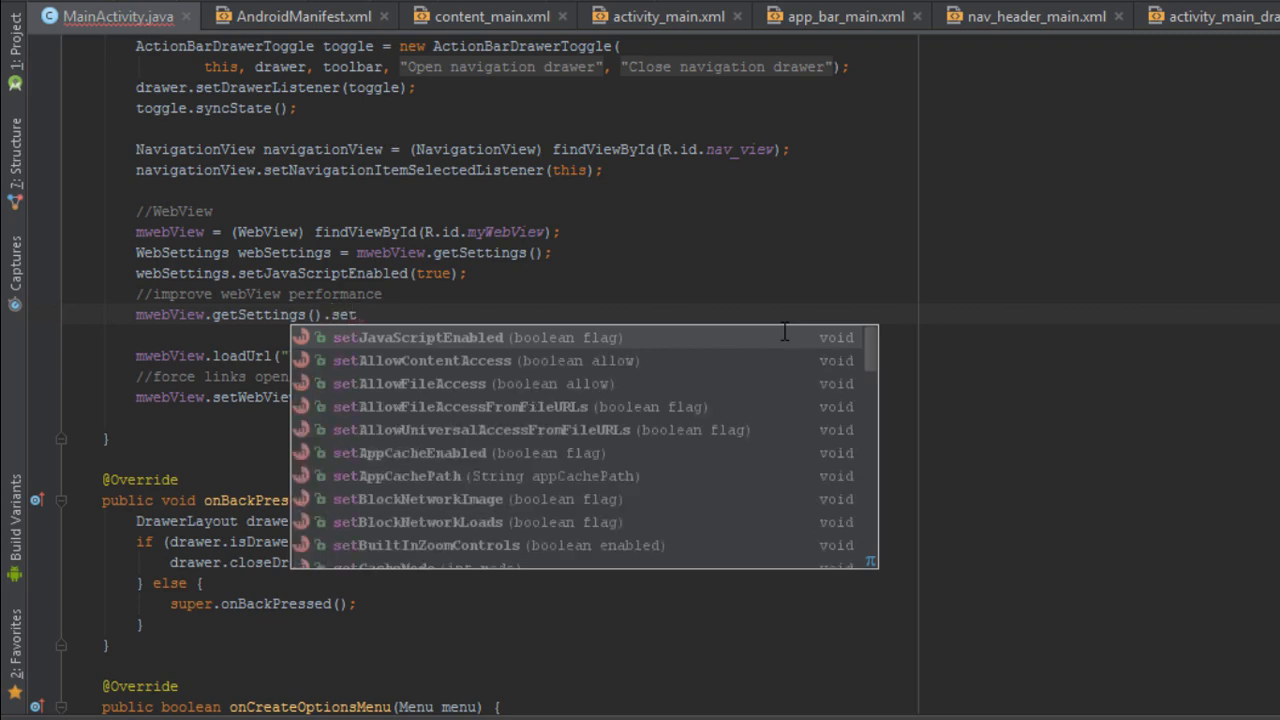
pyautogui.write('re')
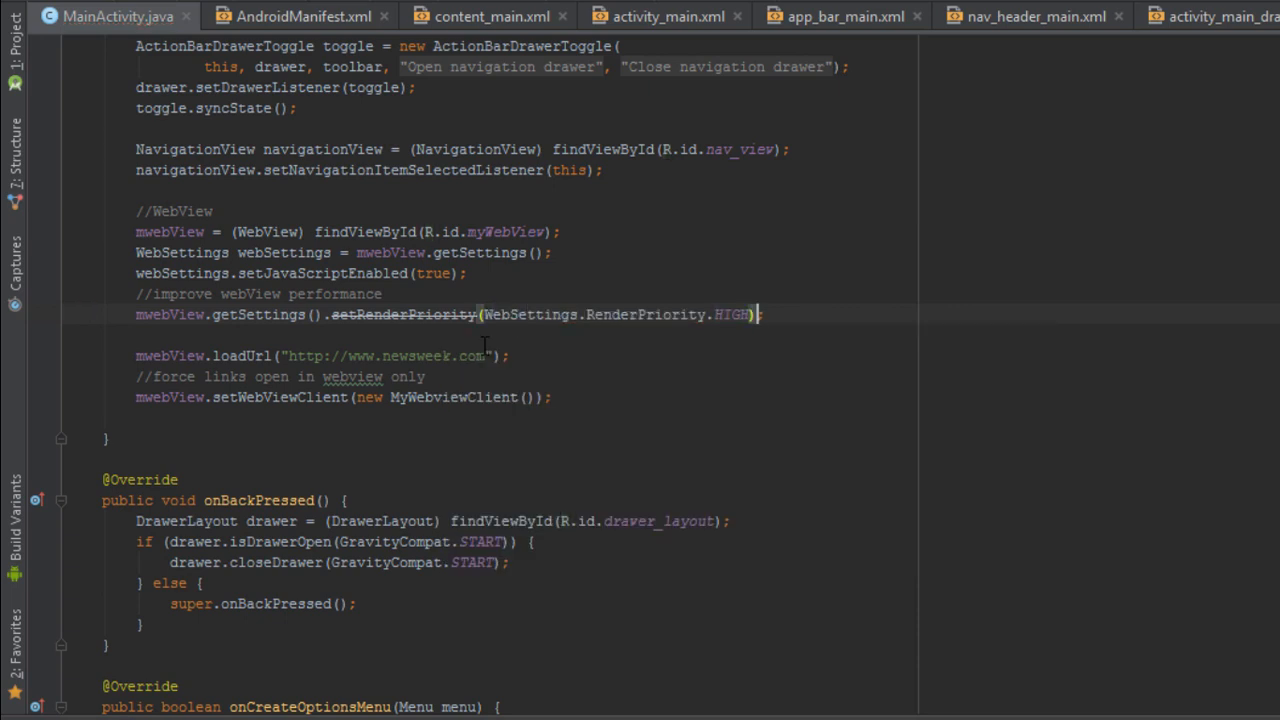
pyautogui.moveTo(618, 371)
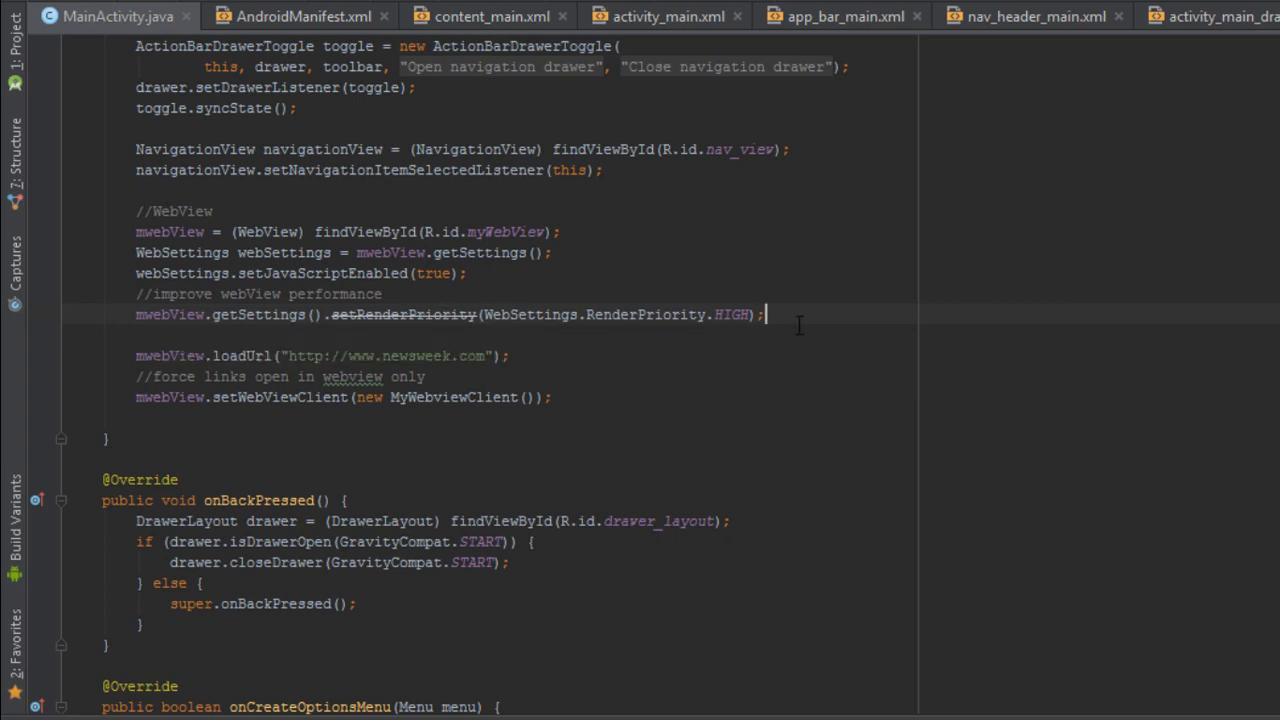
# Step: Start the line mwebView.getSettings().setCacheMode(WebSettings.…) below the render-priority call
pyautogui.write('mwe')
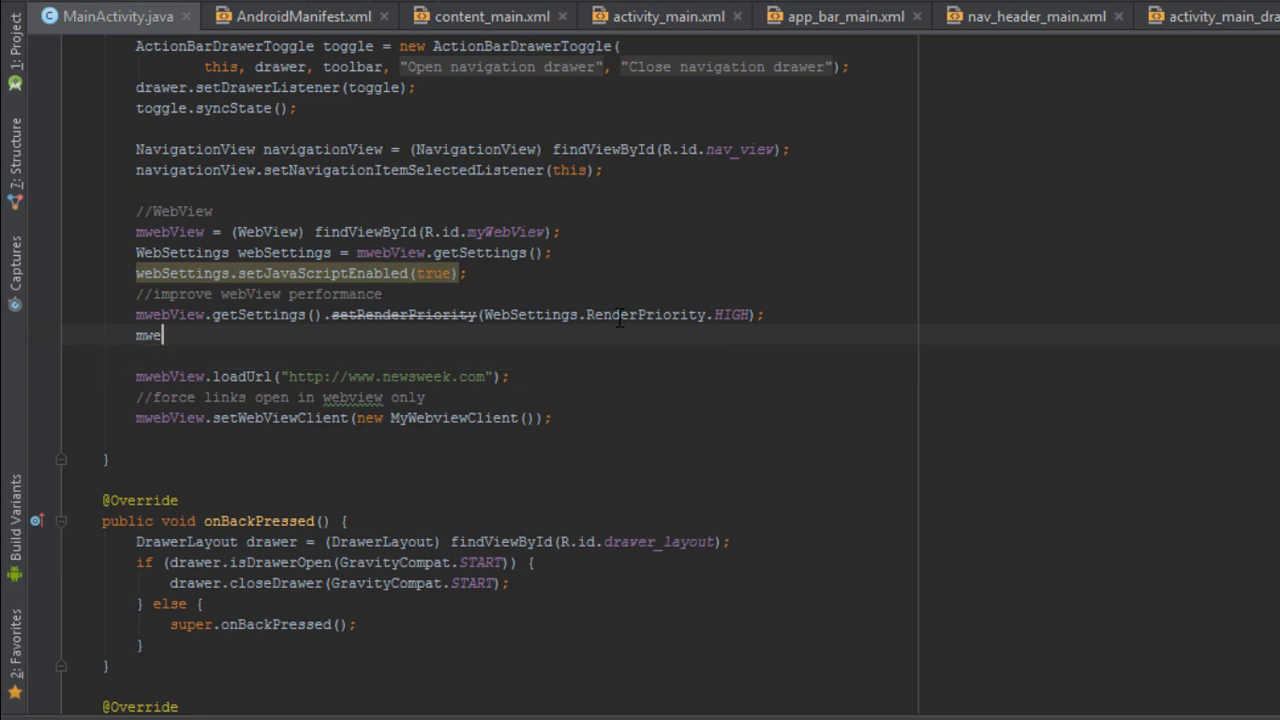
pyautogui.write('getSettings().')
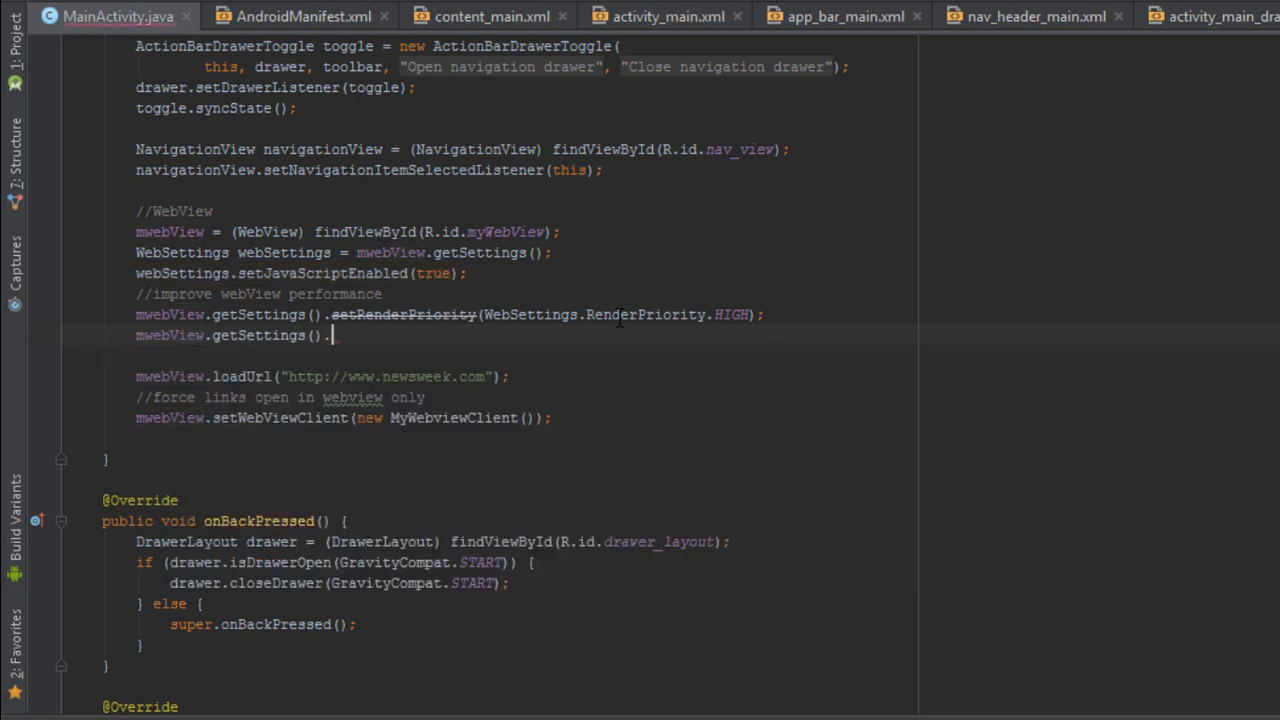
pyautogui.write('set')
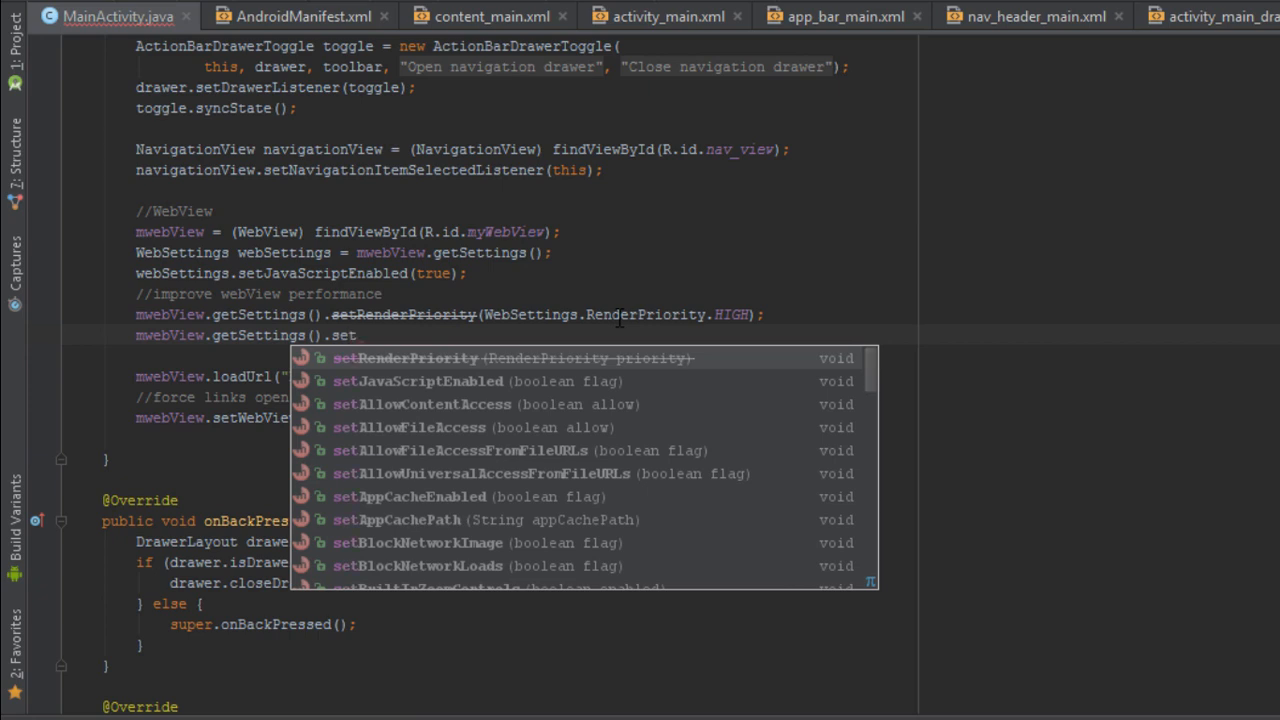
pyautogui.write('cheMode(We);')
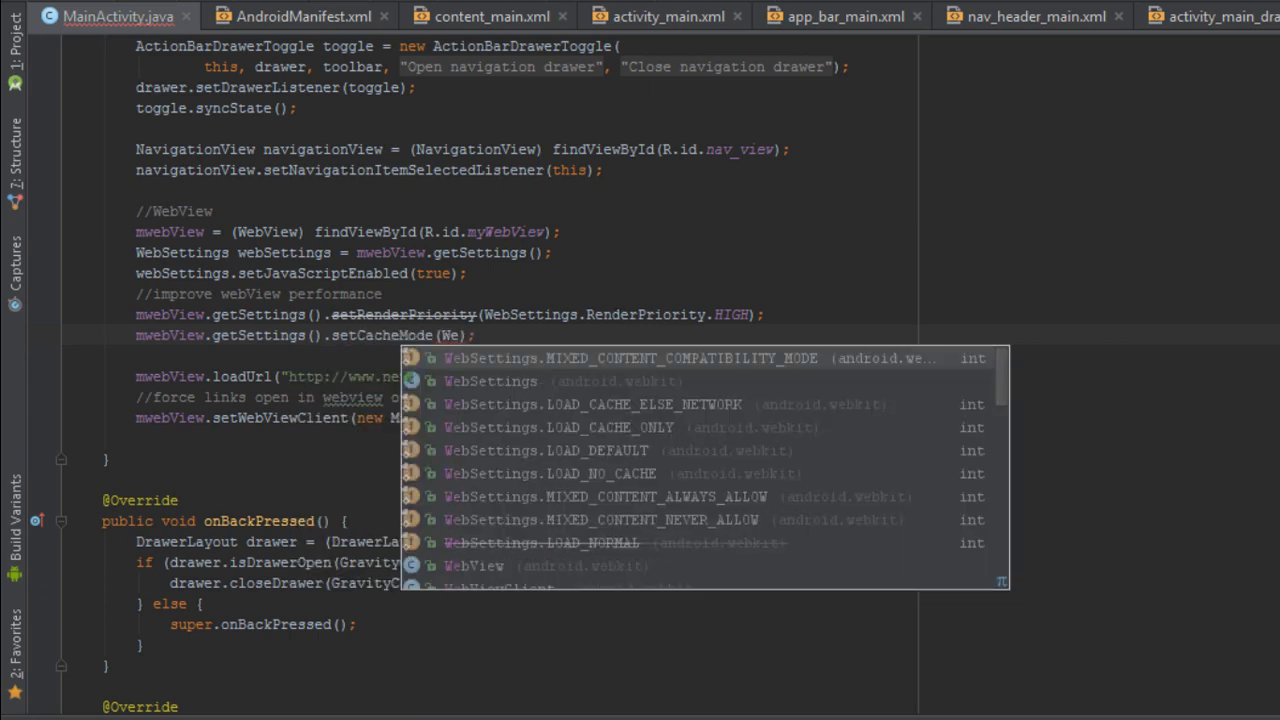
pyautogui.write('WebSettings.')
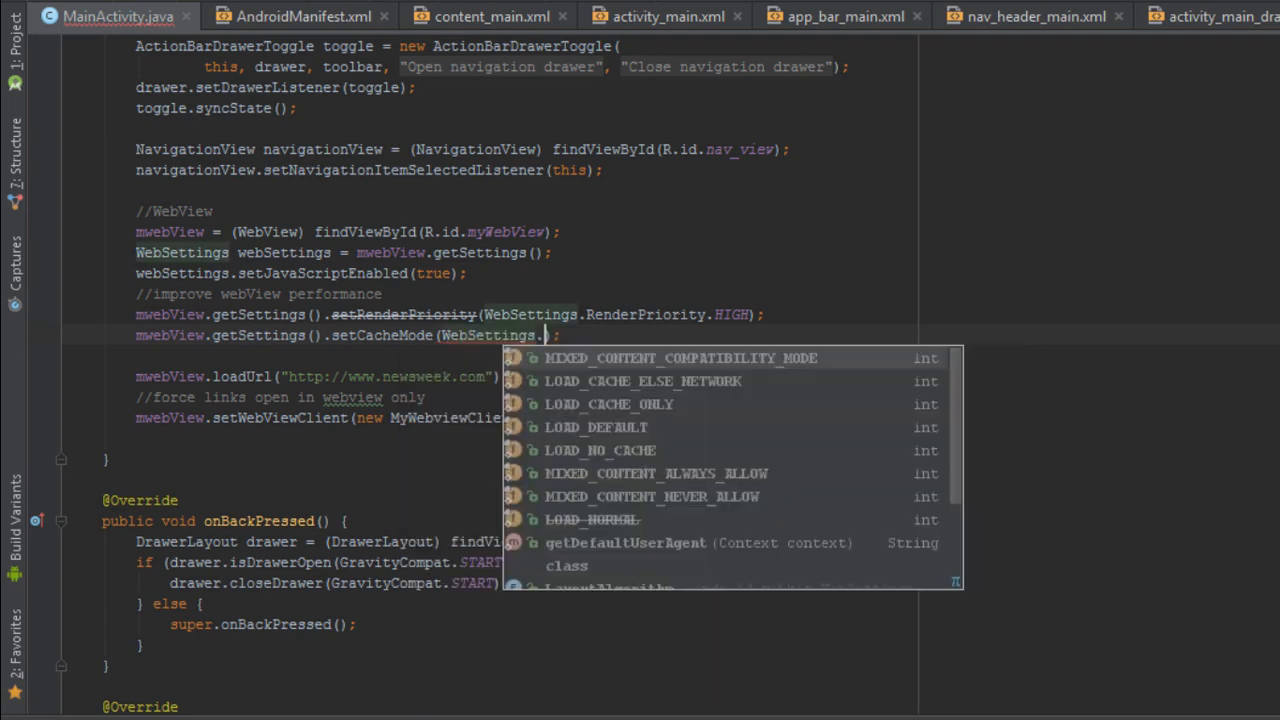
pyautogui.moveTo(656, 473)
pyautogui.write('mwebView.')
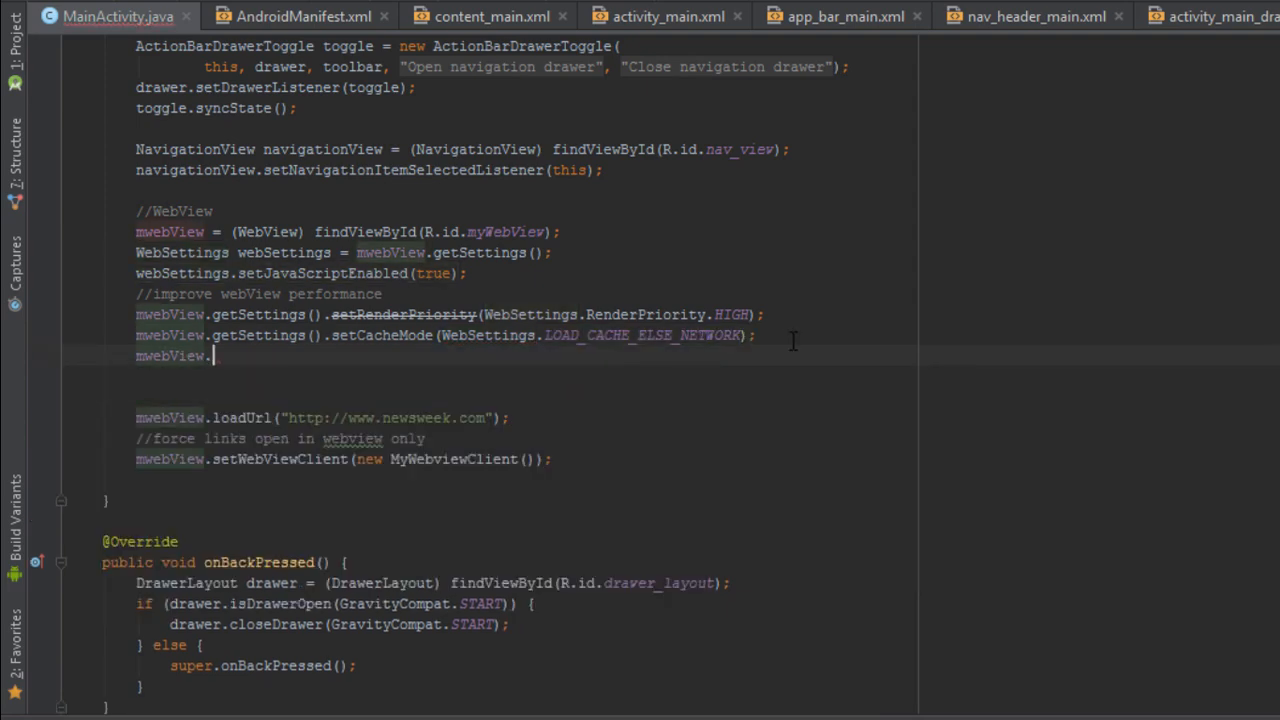
# Step: Complete LOAD_CACHE_ELSE_NETWORK, then add setAppCacheEnabled(true) and webSettings.setDomStorageEnabled(true)
pyautogui.write('getSettings()')
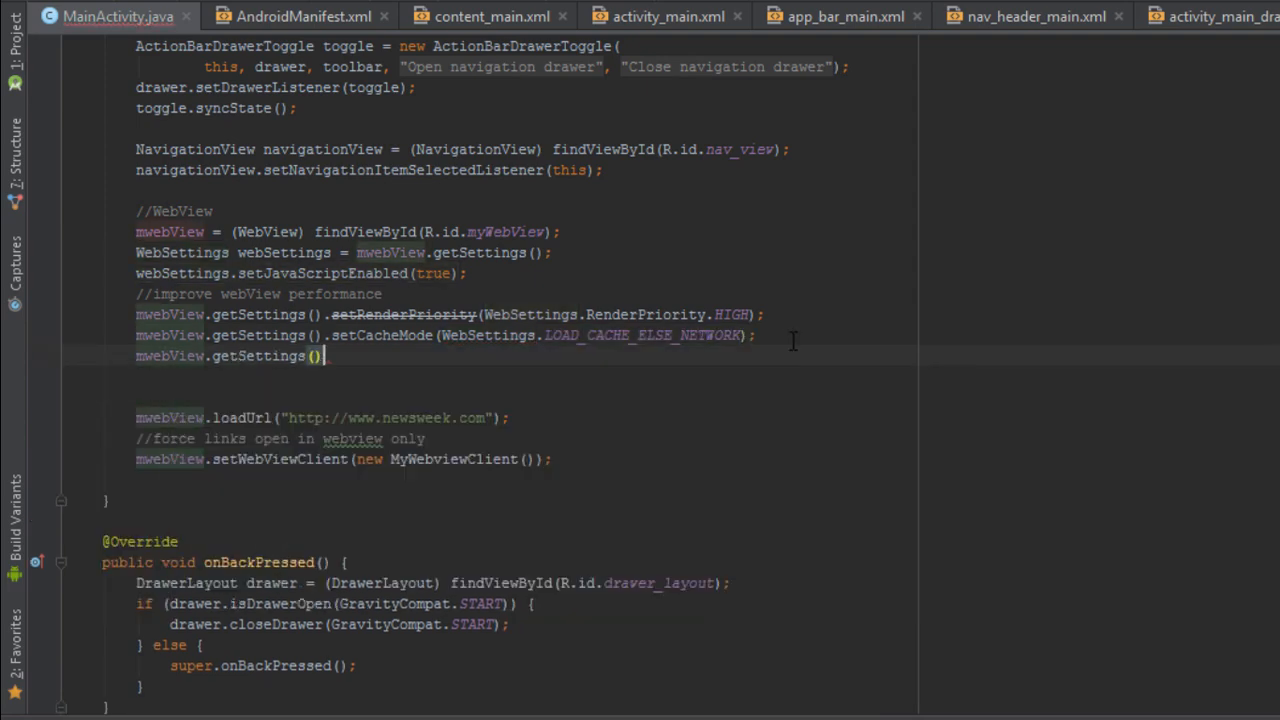
pyautogui.write('se')
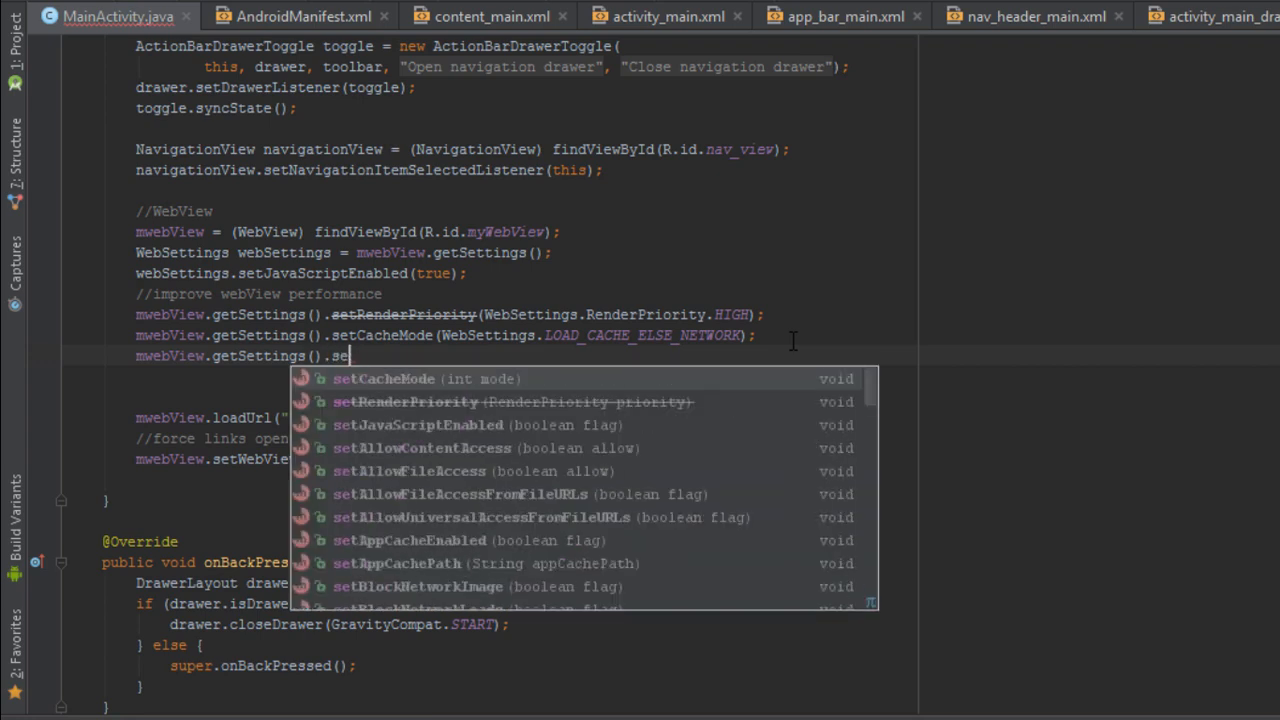
pyautogui.write('a')
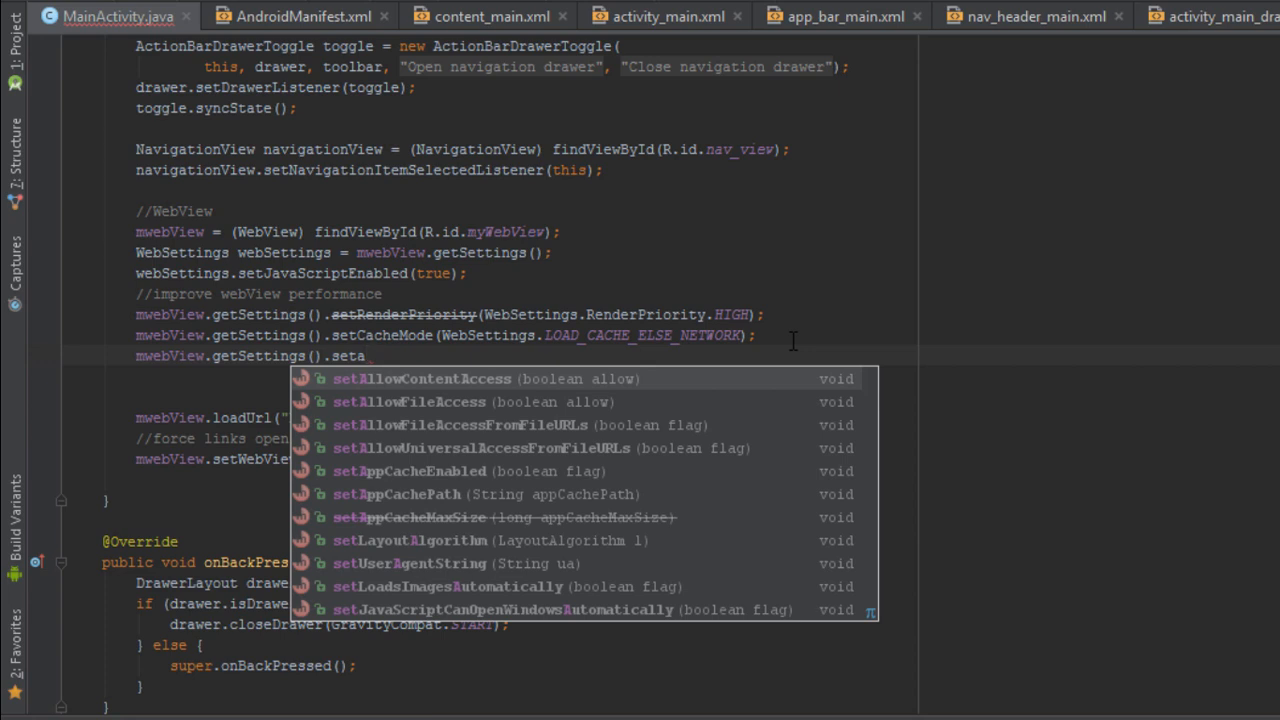
pyautogui.write('ppCacheEnabled(true);')
pyautogui.write('webSettings')
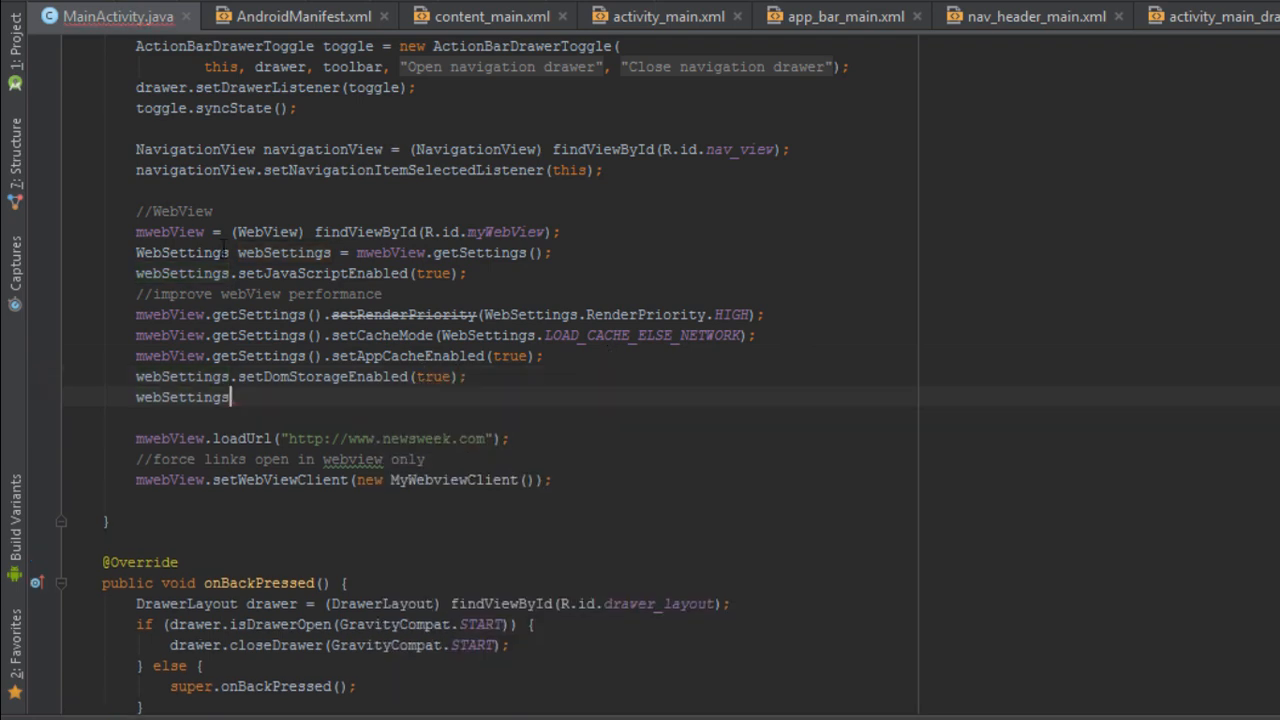
# Step: Add webSettings.setLayoutAlgorithm(WebSettings.LayoutAlgorithm.NARROW_COLUMNS) with code completion
pyautogui.write('.setLayoutAlgorithm();')
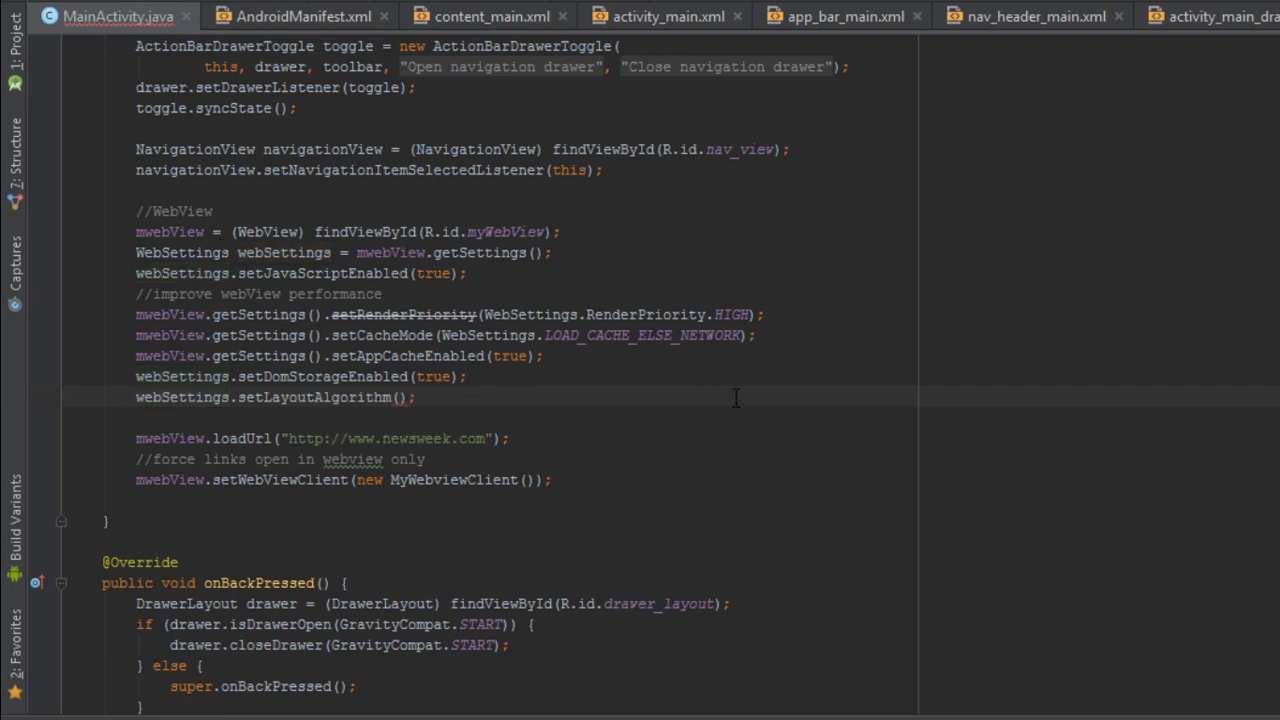
pyautogui.write('WebSetting')
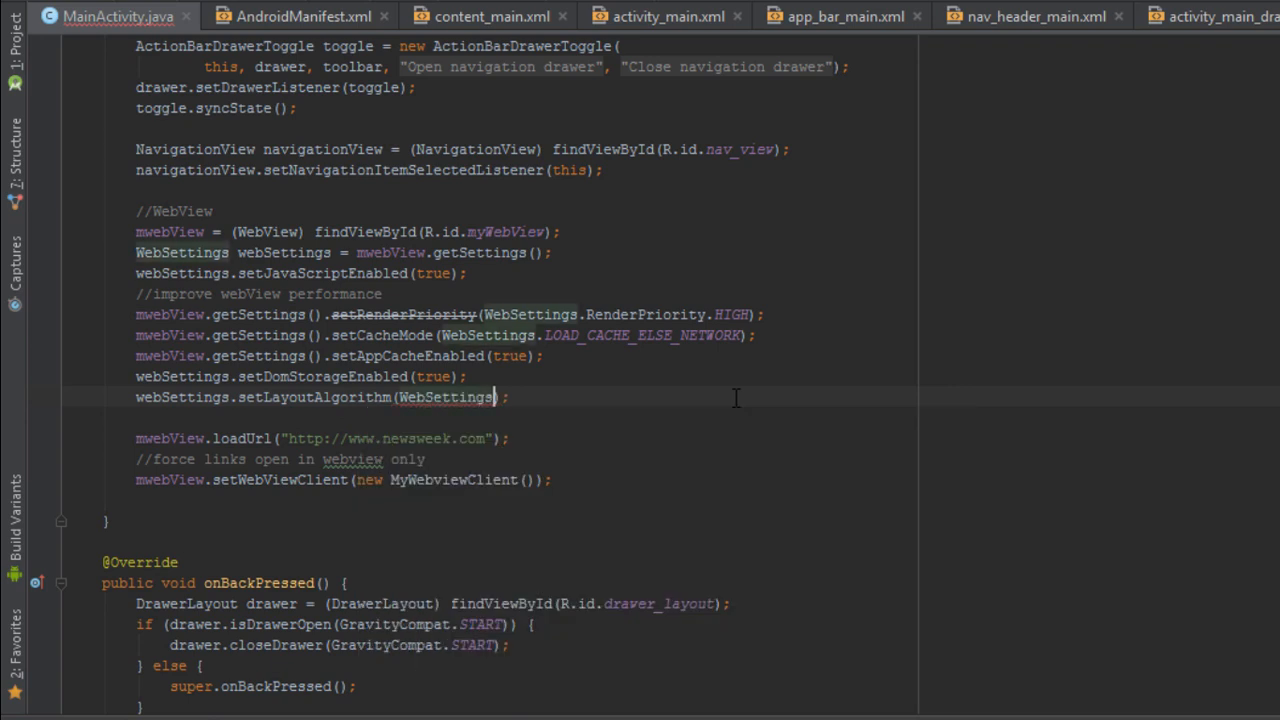
pyautogui.write('s')
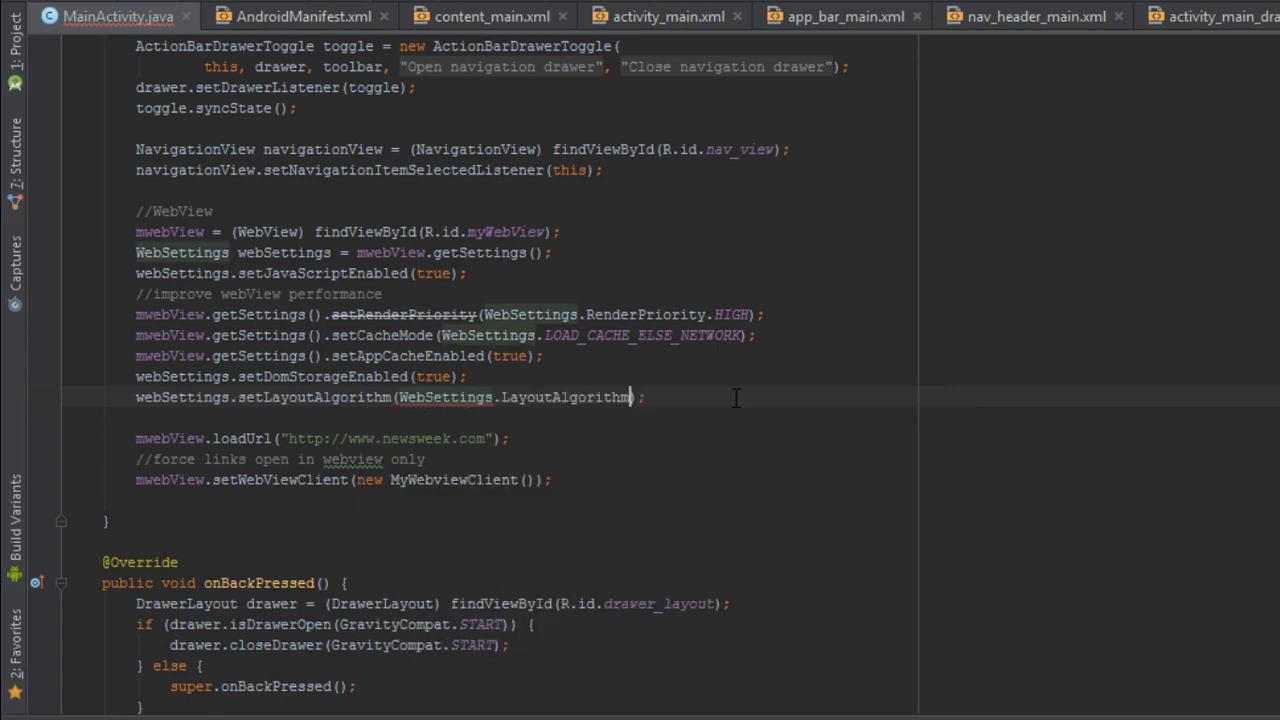
# Step: Finish the NARROW_COLUMNS argument and add webSettings.setUseWideViewPort(true) on a new line
pyautogui.write('.')
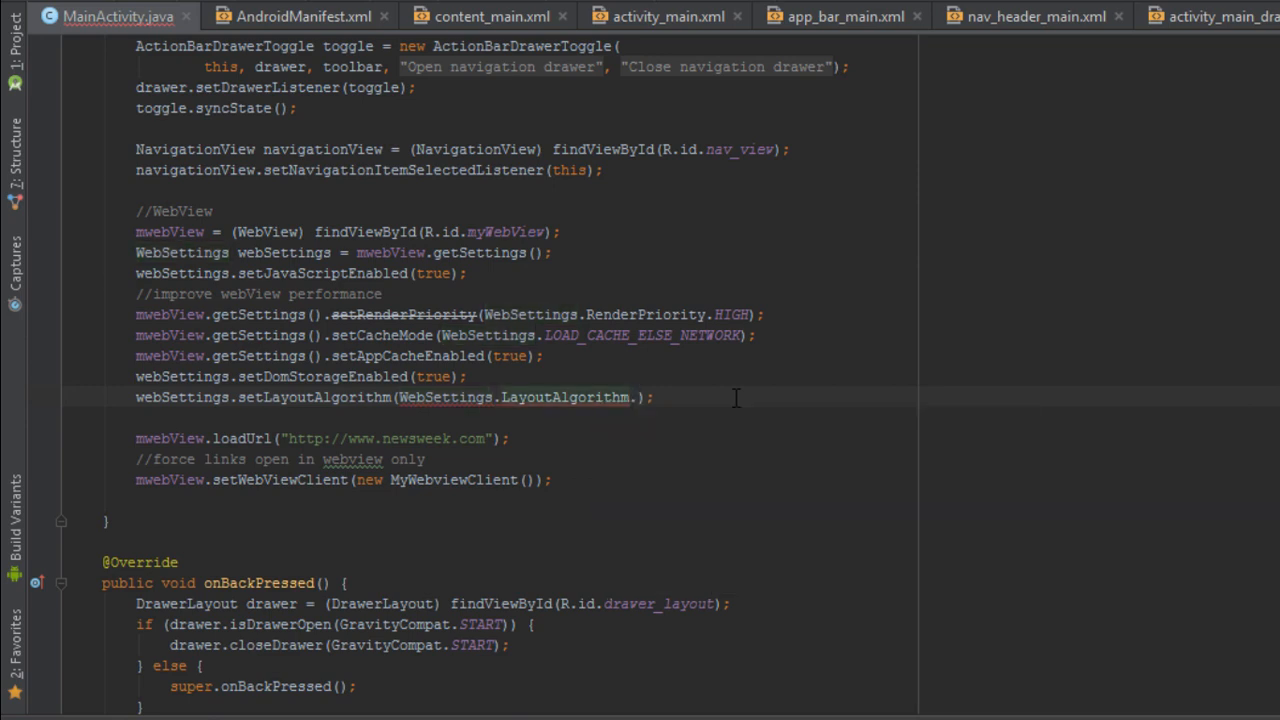
pyautogui.write('NARROW_COLUMNS')
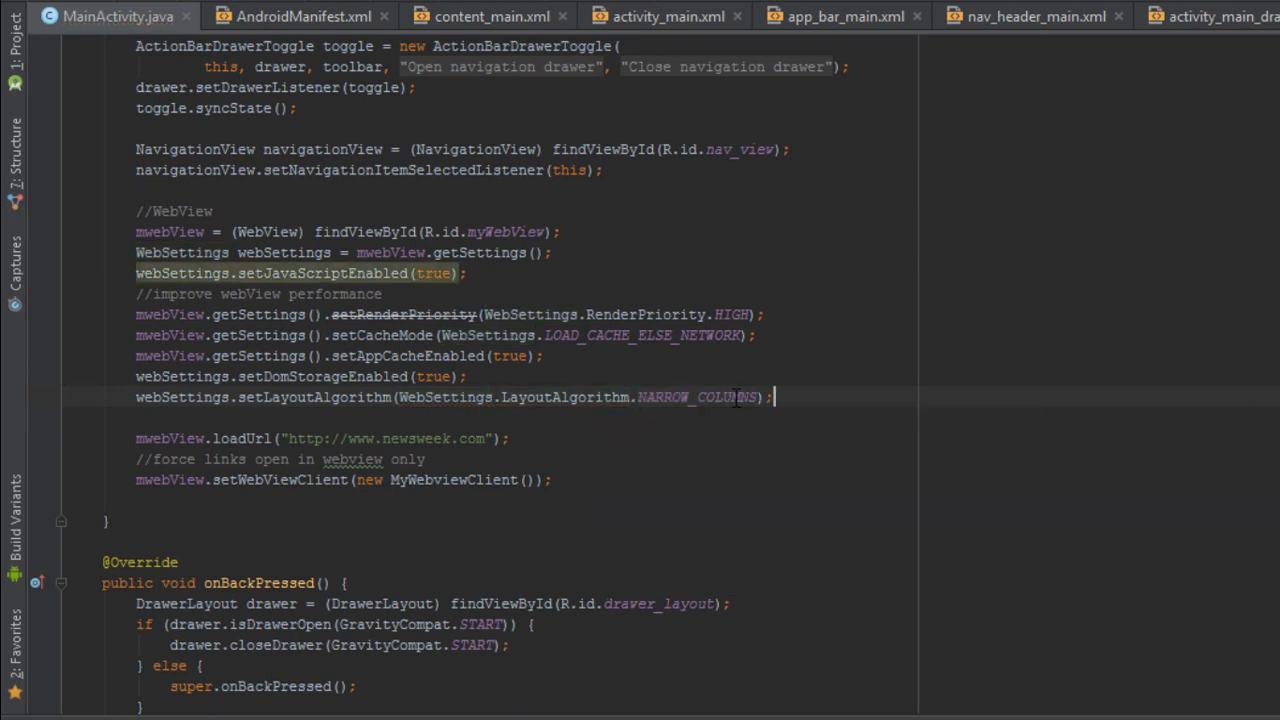
pyautogui.write('we')
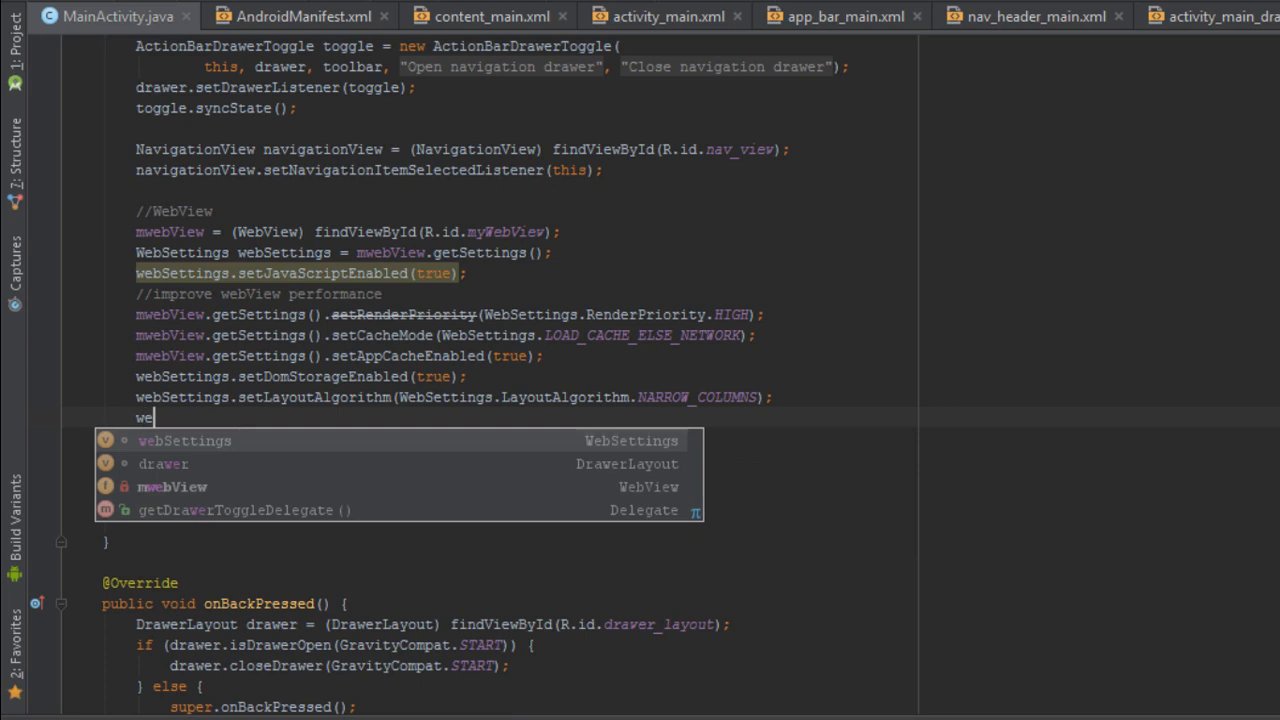
pyautogui.write('webSettings.u')
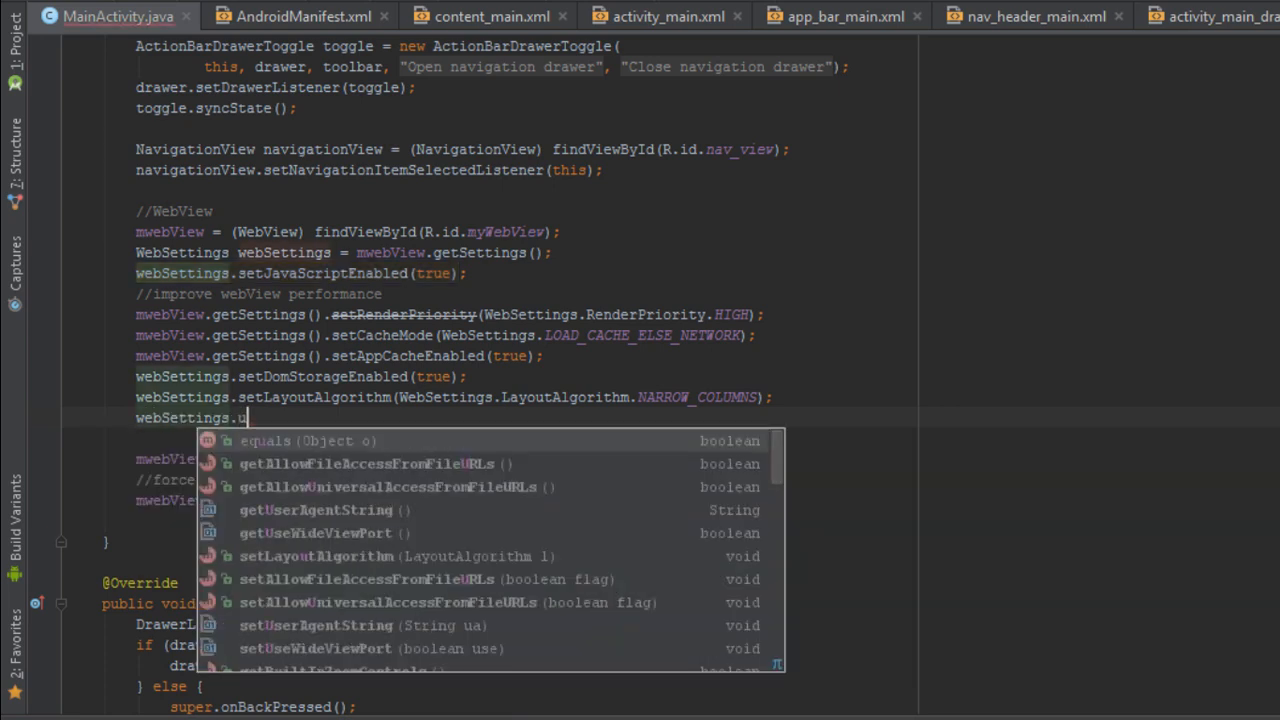
pyautogui.write('setUseWideViewPort();')
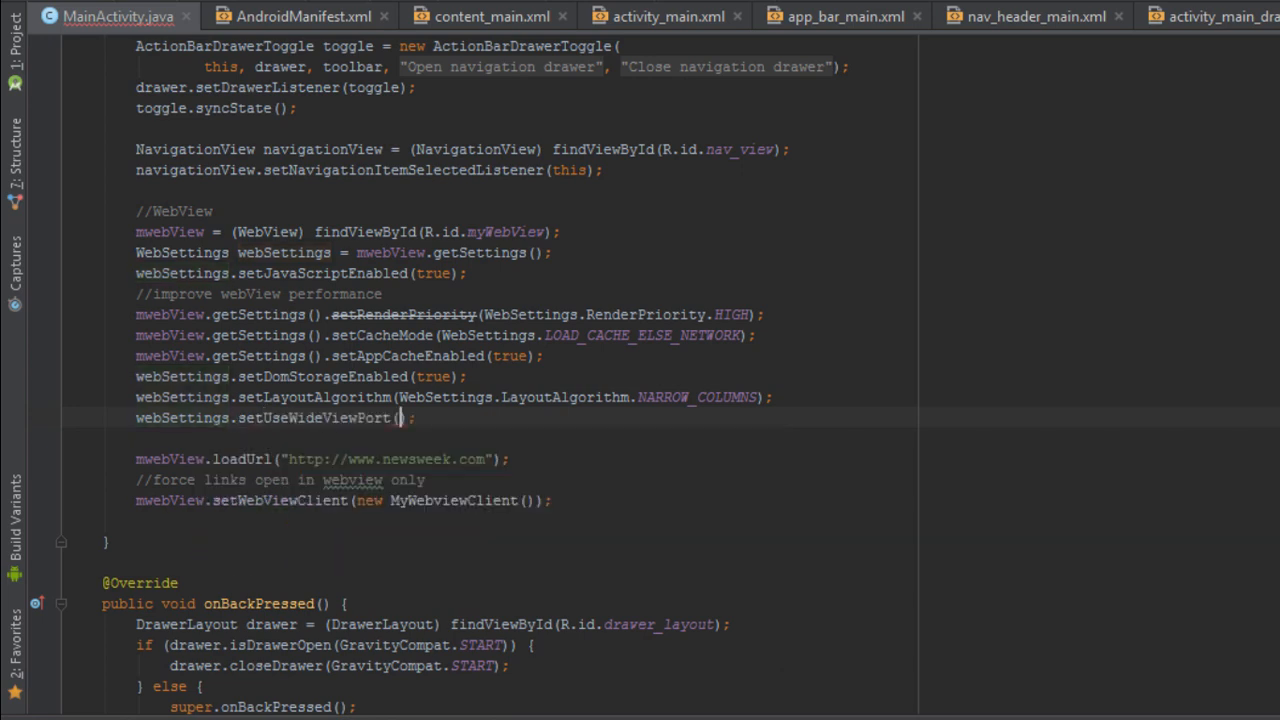
pyautogui.write('true')
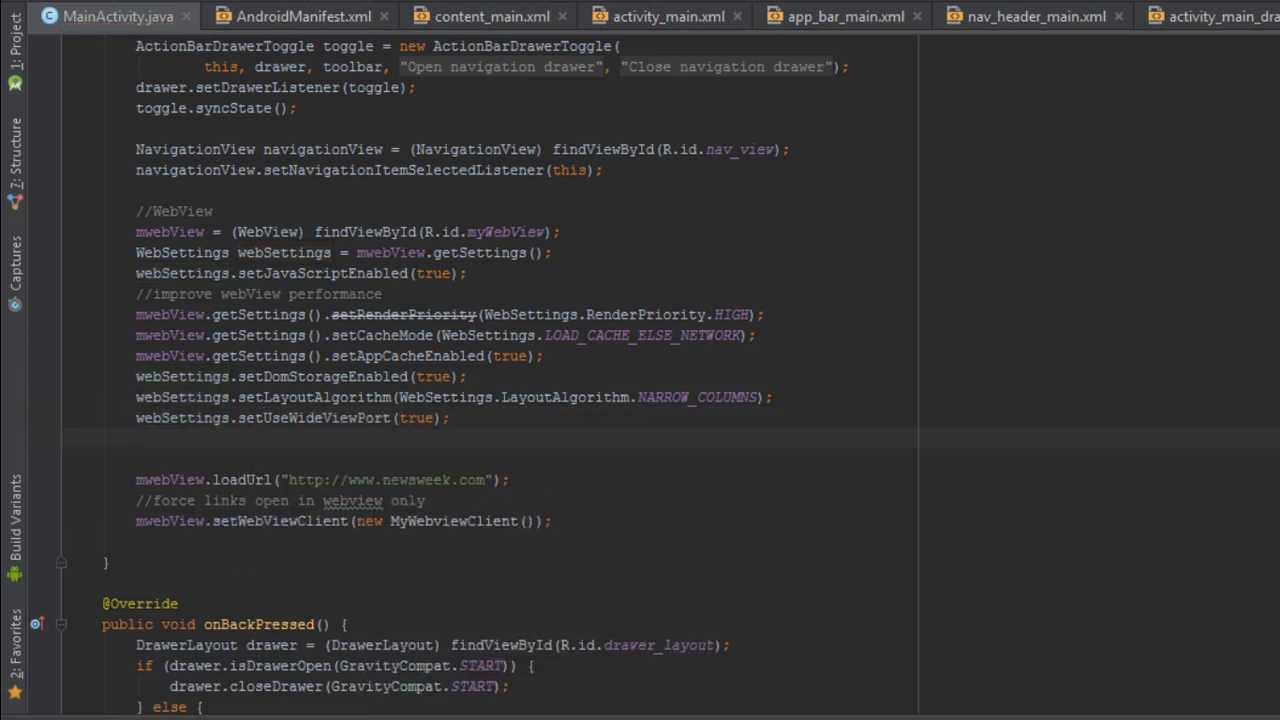
pyautogui.write('we')
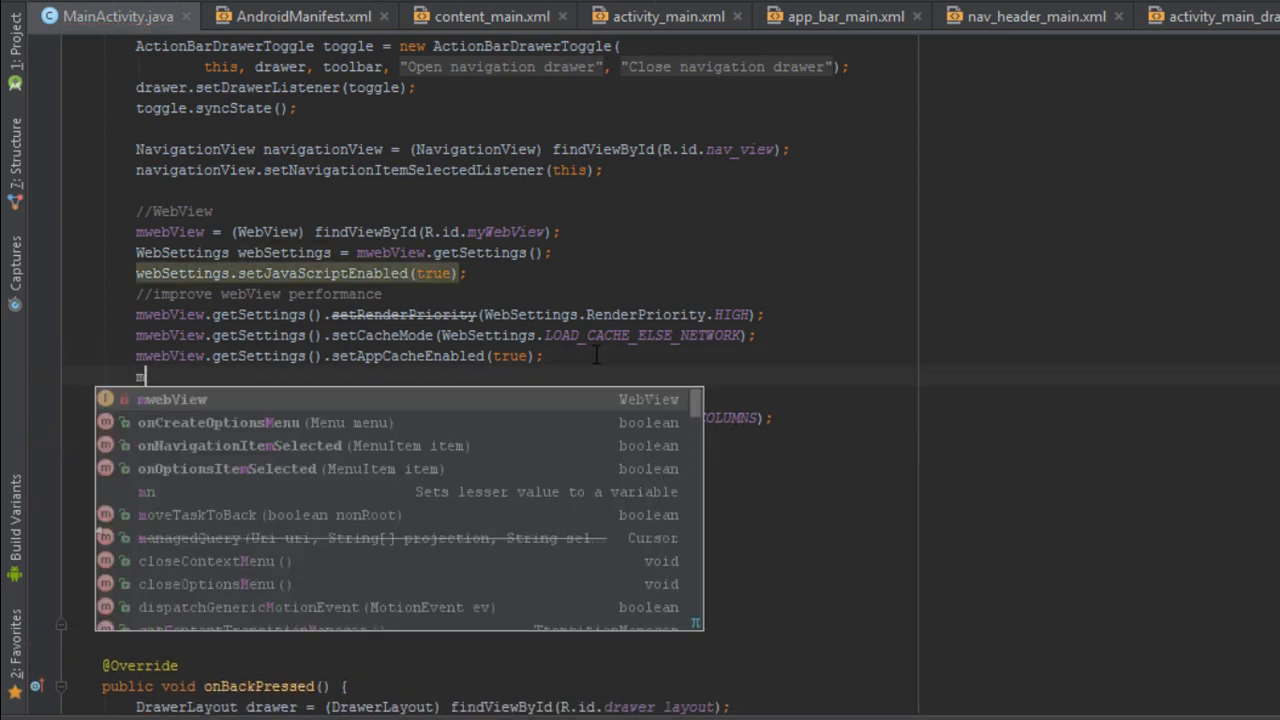
# Step: Add mwebView.setScrollBarStyle(View.SCROLLBARS_INSIDE_OVERLAY) below the app cache line
pyautogui.write('mwebView.setScrollBarStyle();')
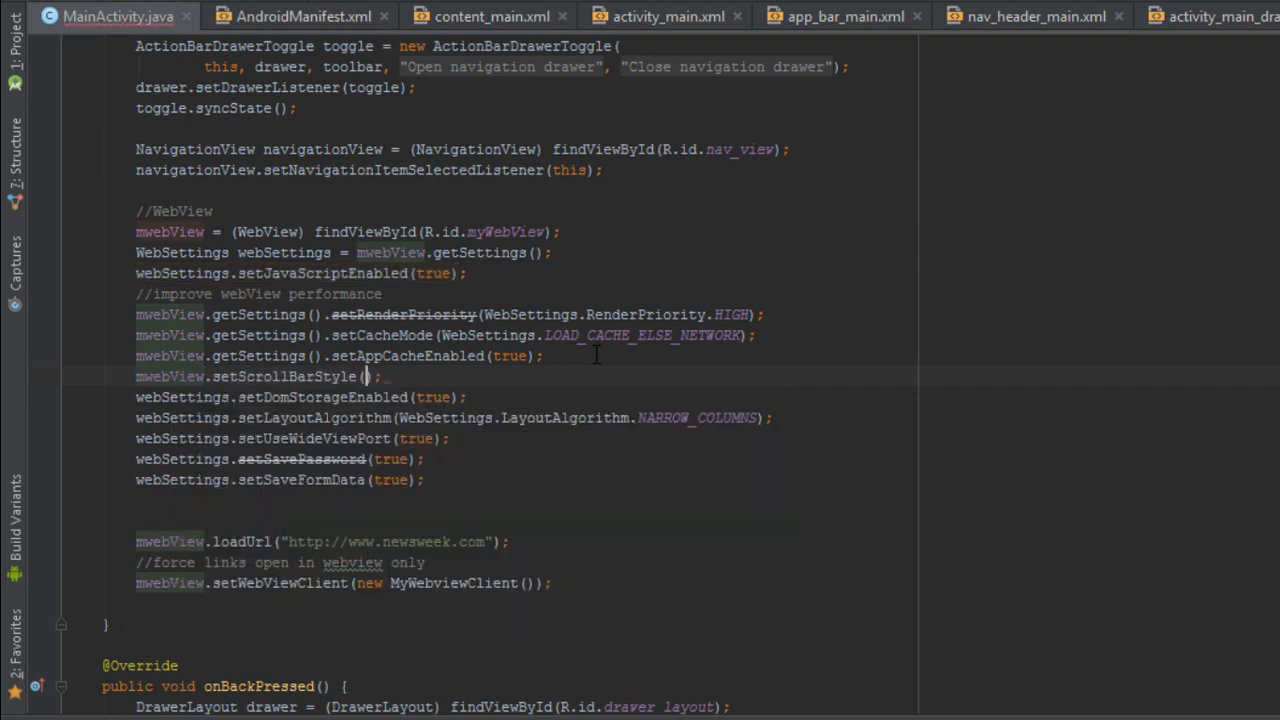
pyautogui.write('View')
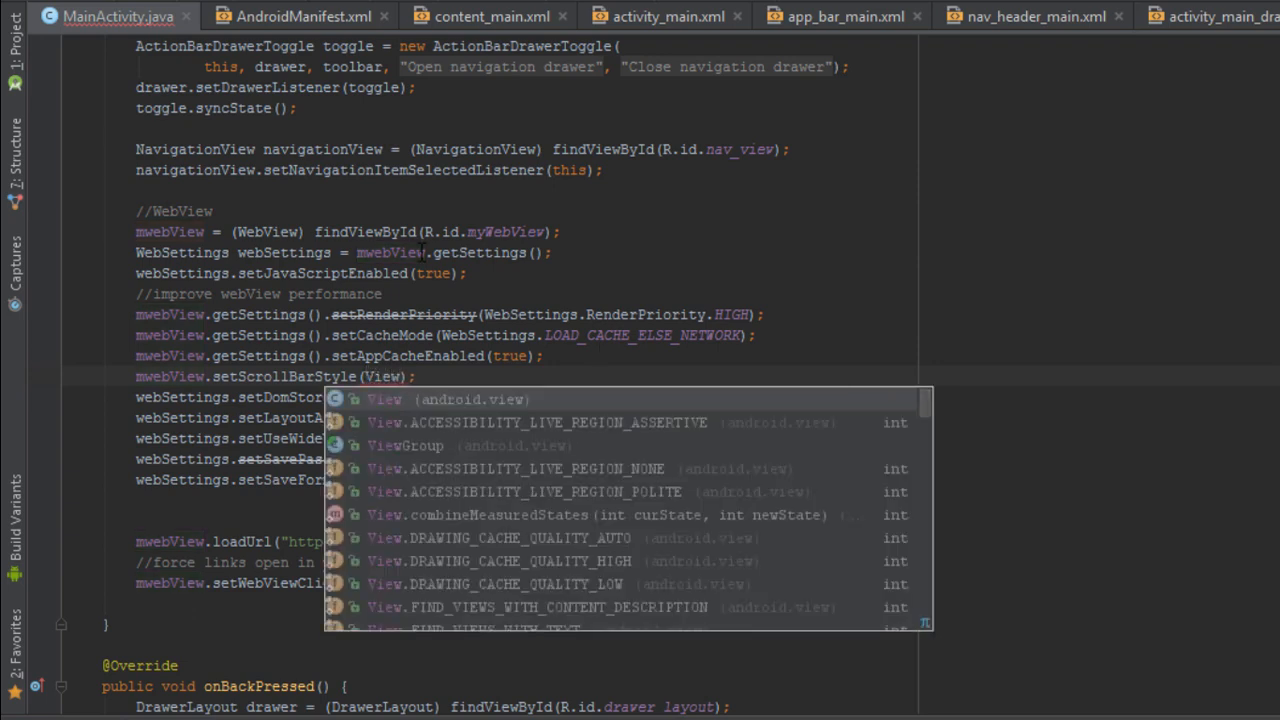
pyautogui.write('SC')
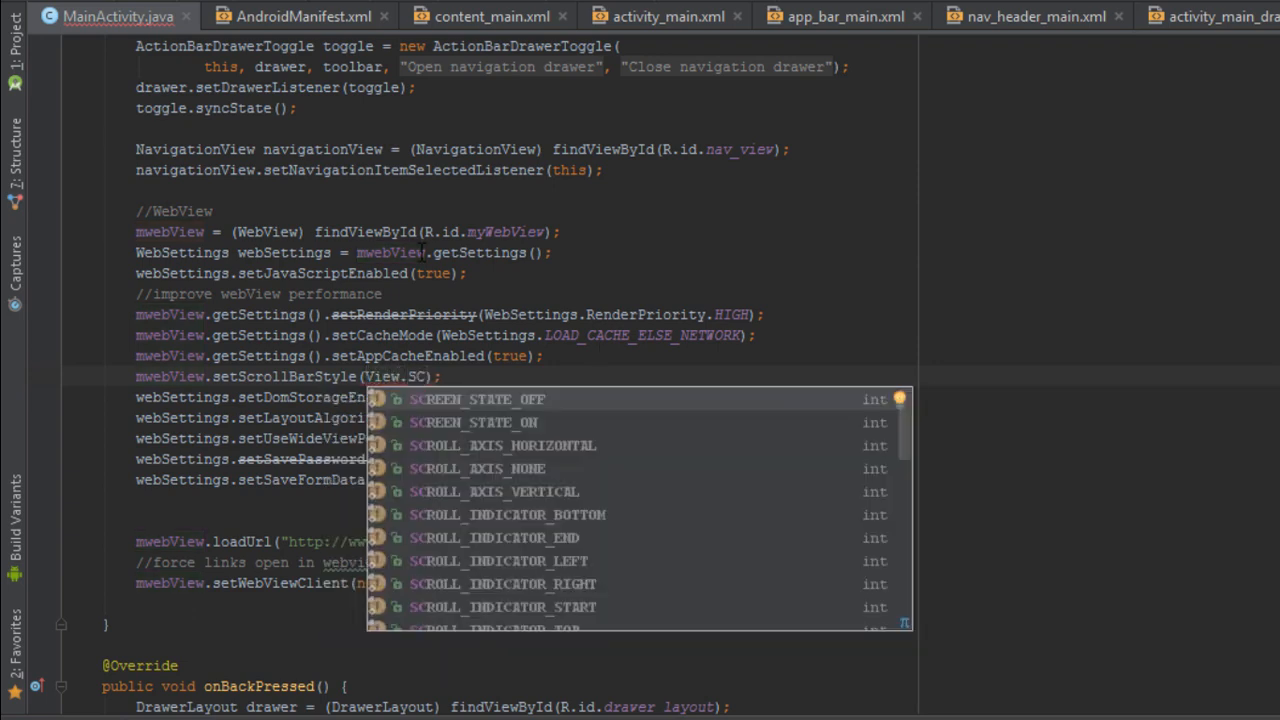
pyautogui.write('ROLL')
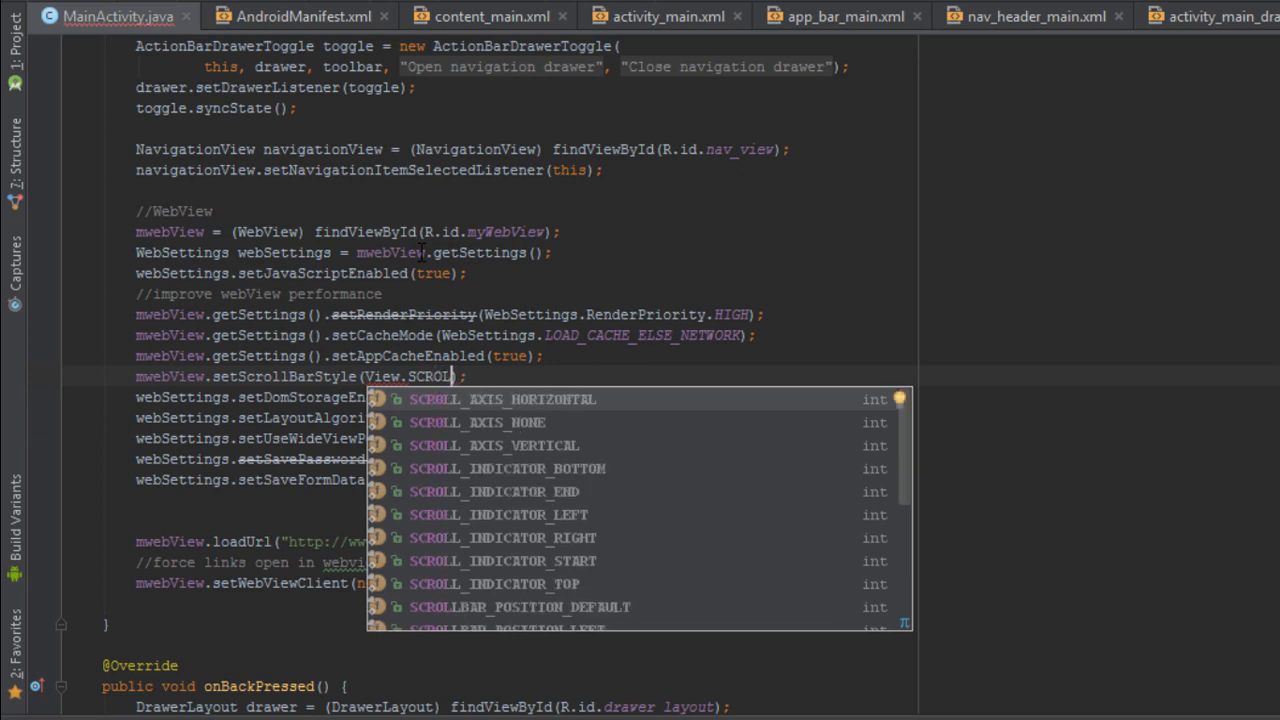
pyautogui.scroll(-3)
pyautogui.write('BARS_INSIDE_OVERLAY')
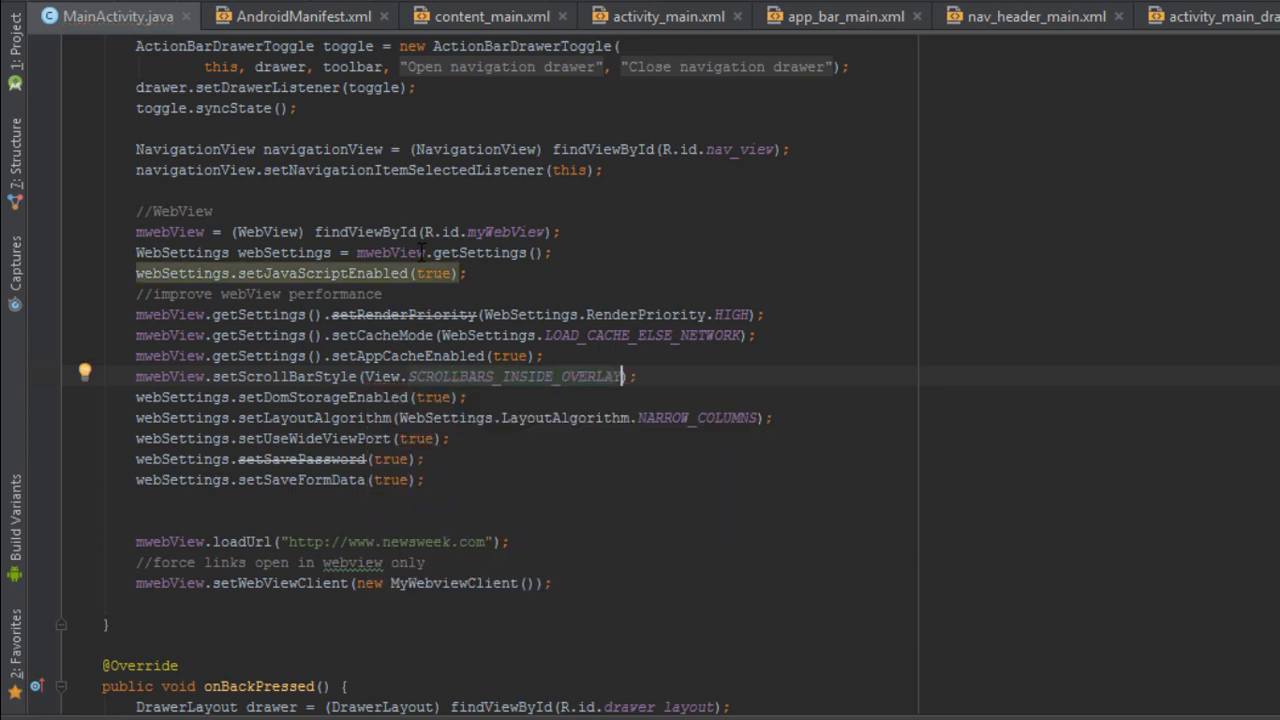
pyautogui.write('webSettings')
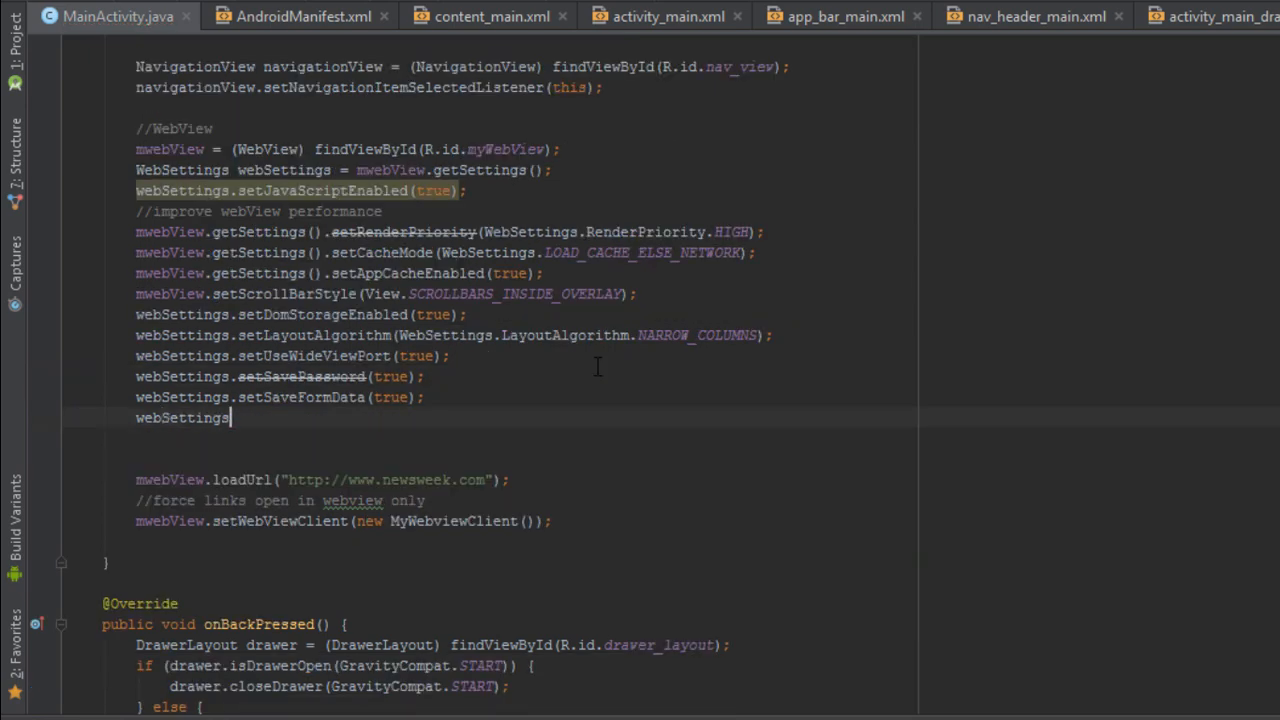
pyautogui.write('.setEnableSmoothTransition();')
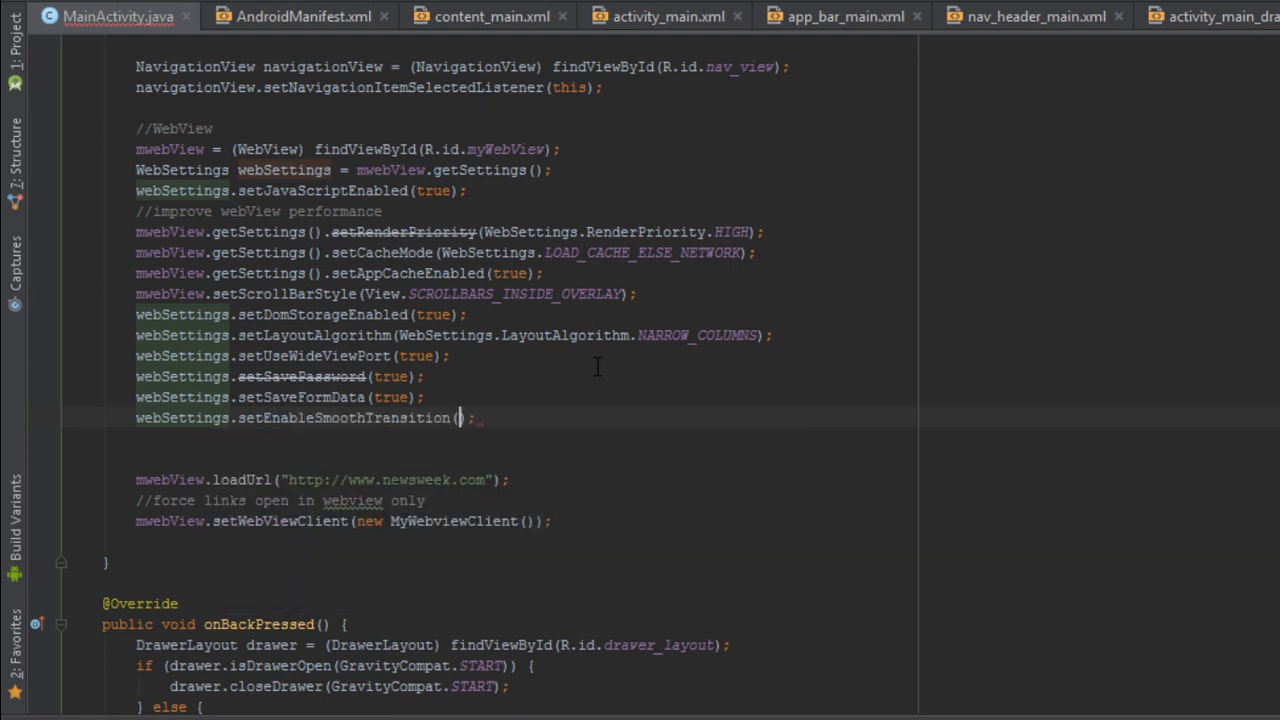
pyautogui.write('t')
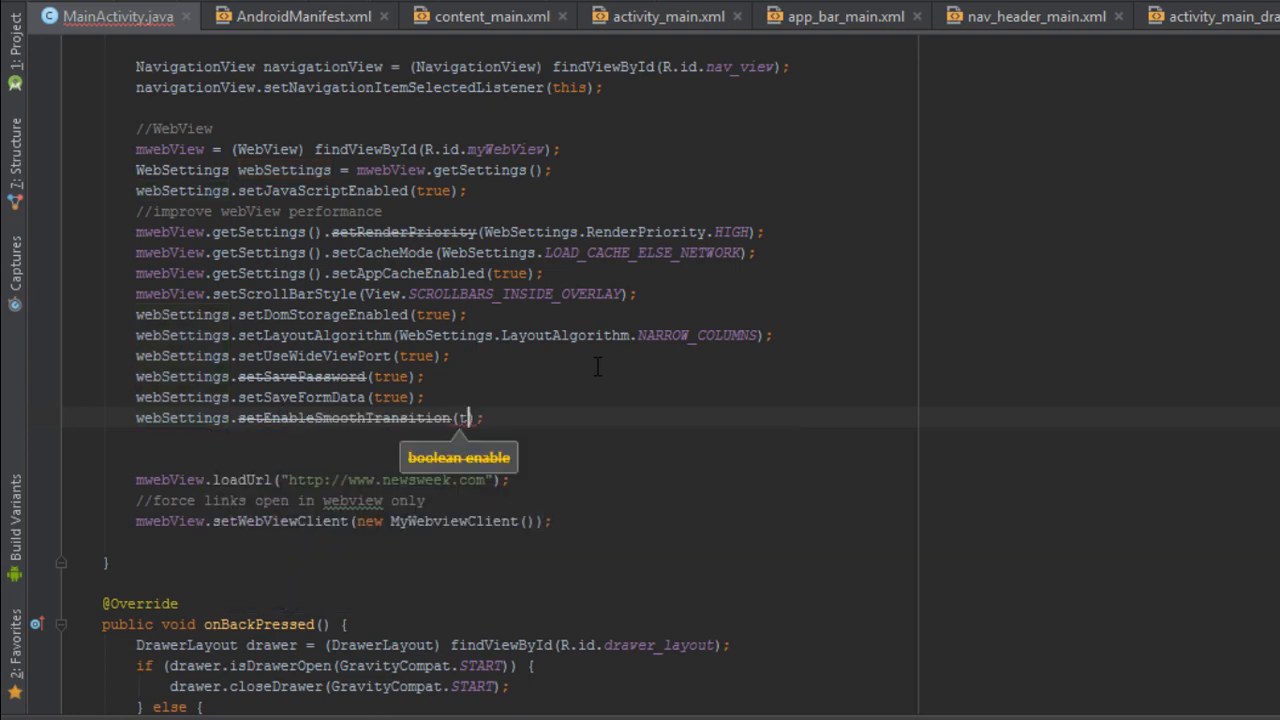
pyautogui.write('rue')
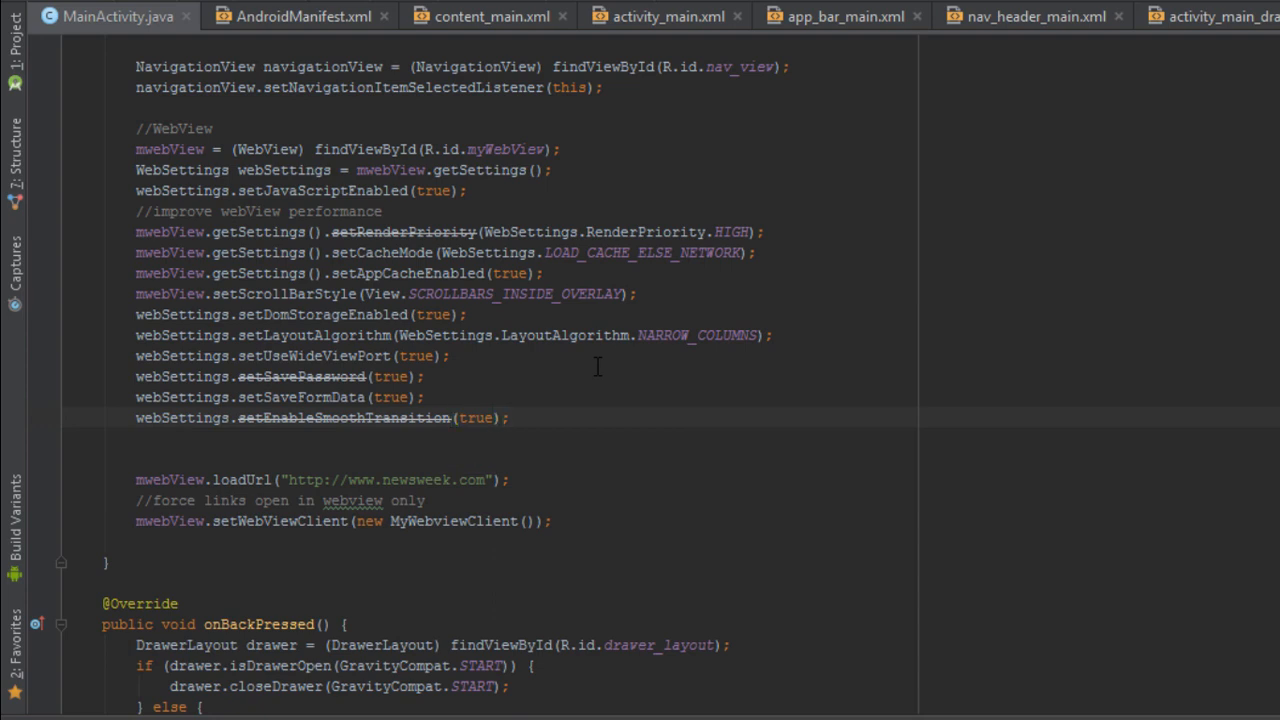
pyautogui.moveTo(640, 360)
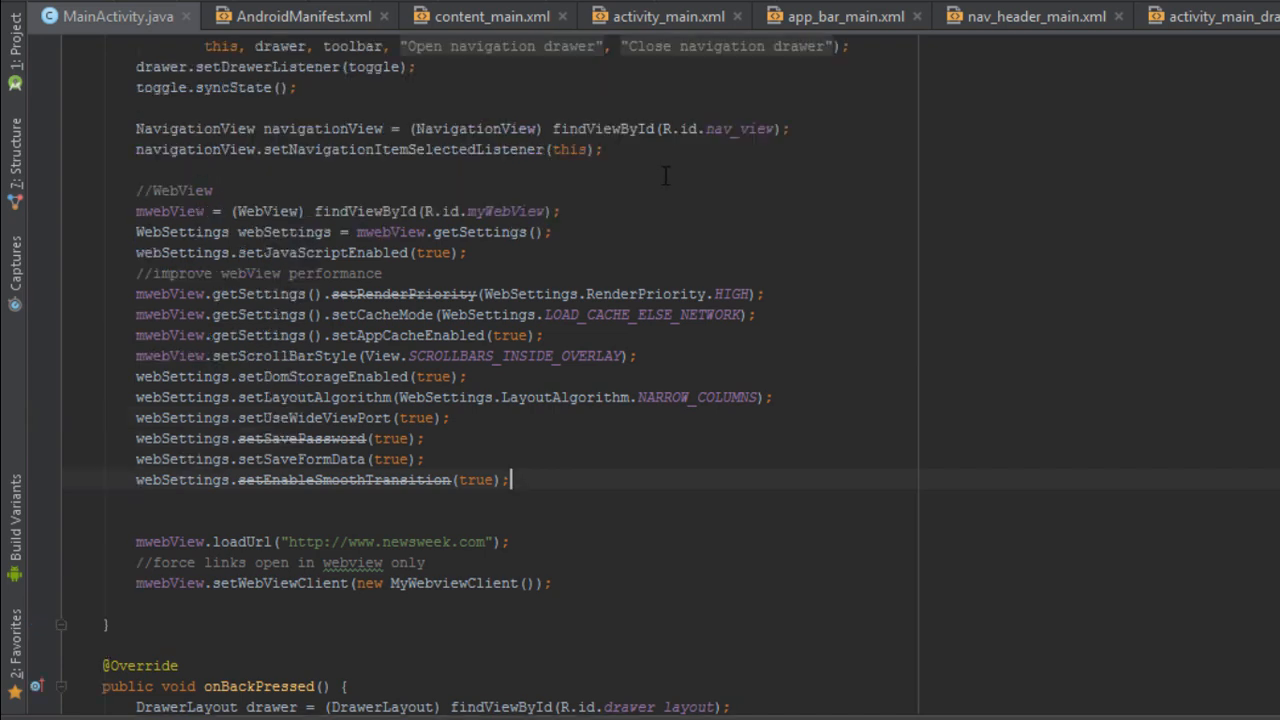
pyautogui.scroll(3)
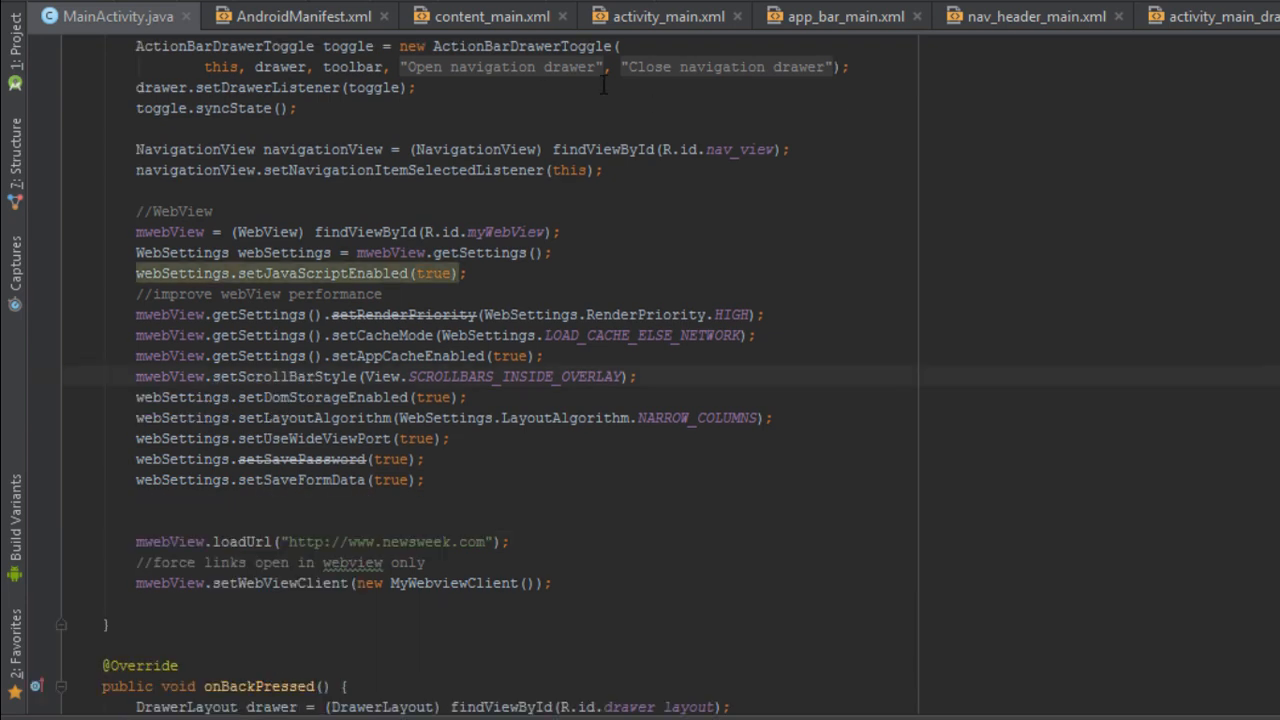
# Step: In AndroidManifest.xml, add android:hardwareAccelerated="true" below the INTERNET permission
pyautogui.click(303, 16)
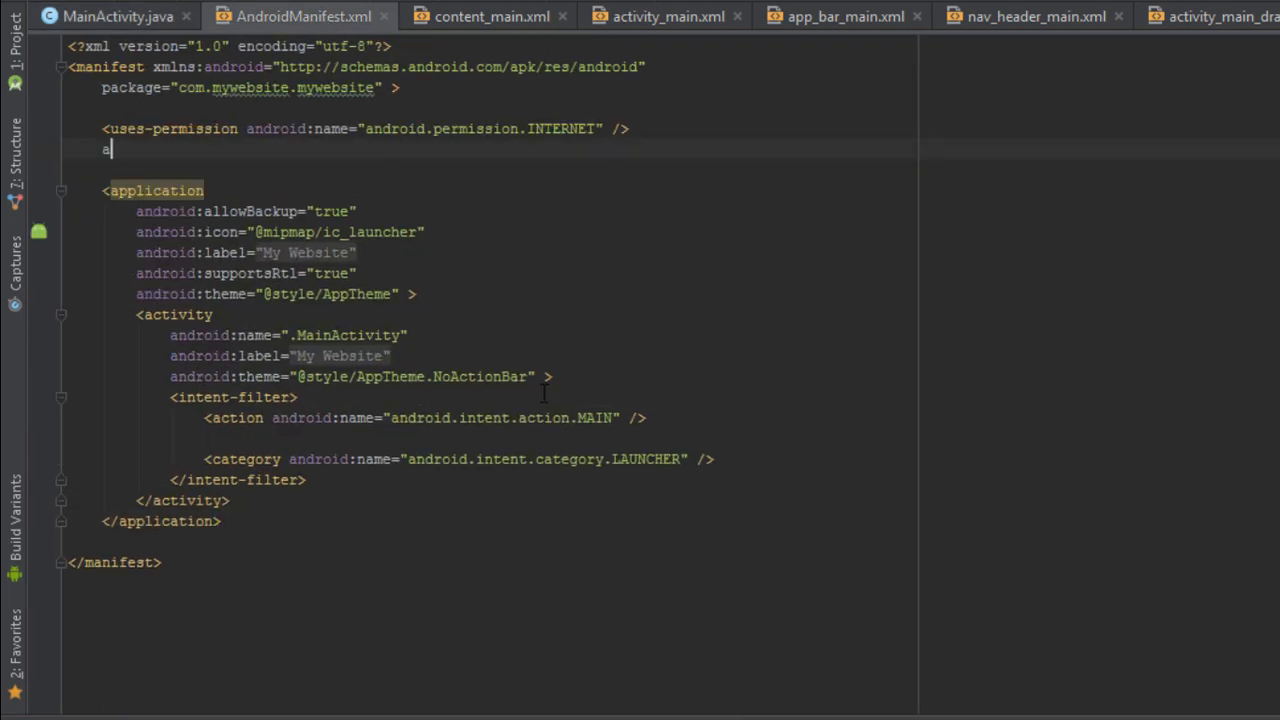
pyautogui.write('ndroid')
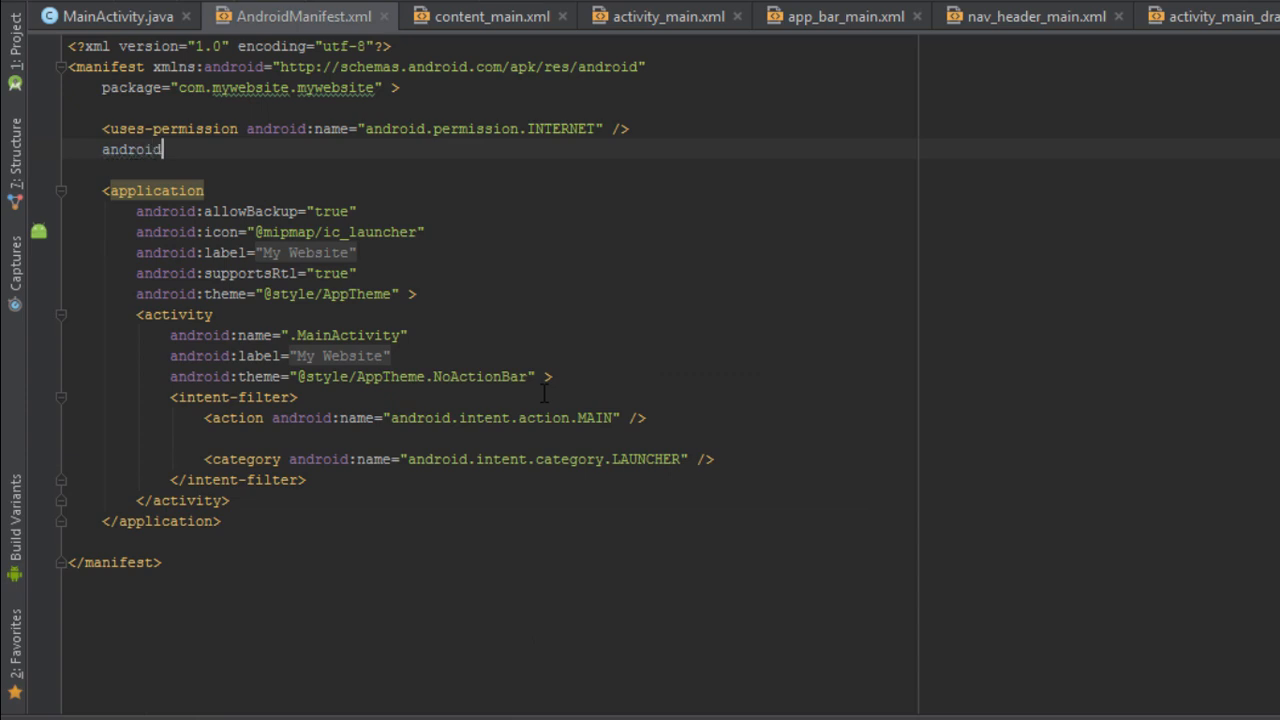
pyautogui.write(':')
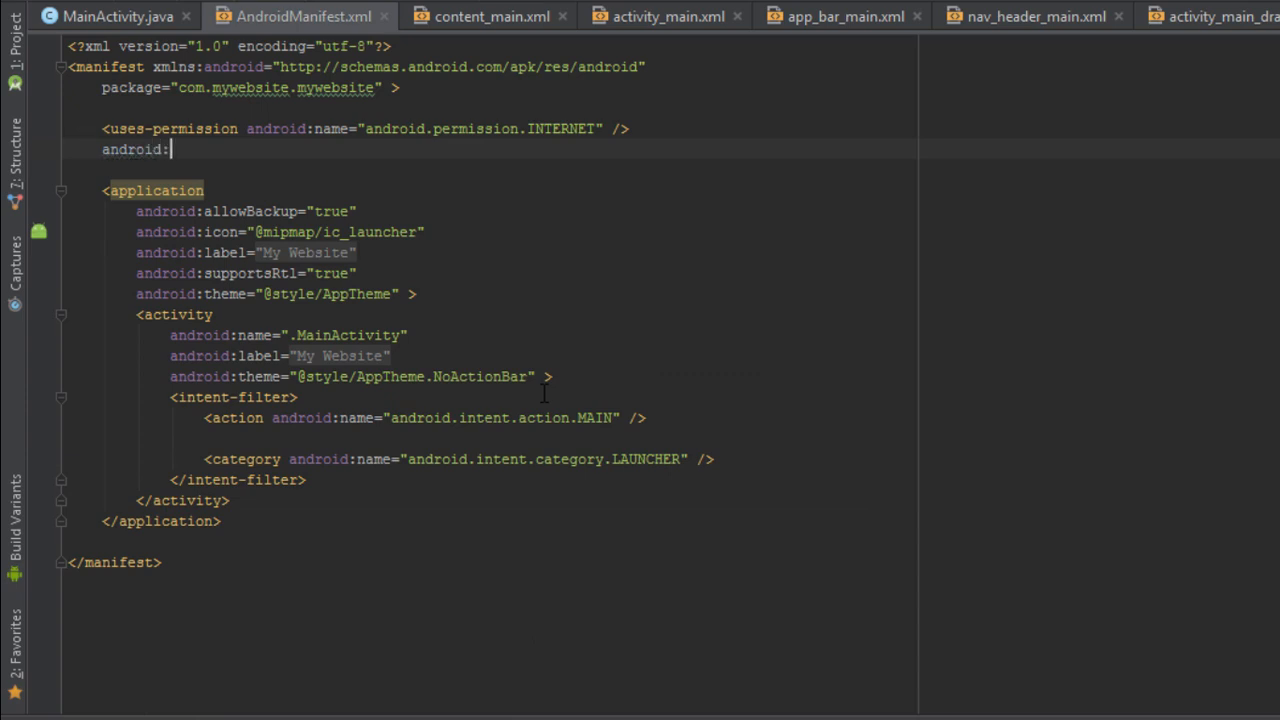
pyautogui.write('har')
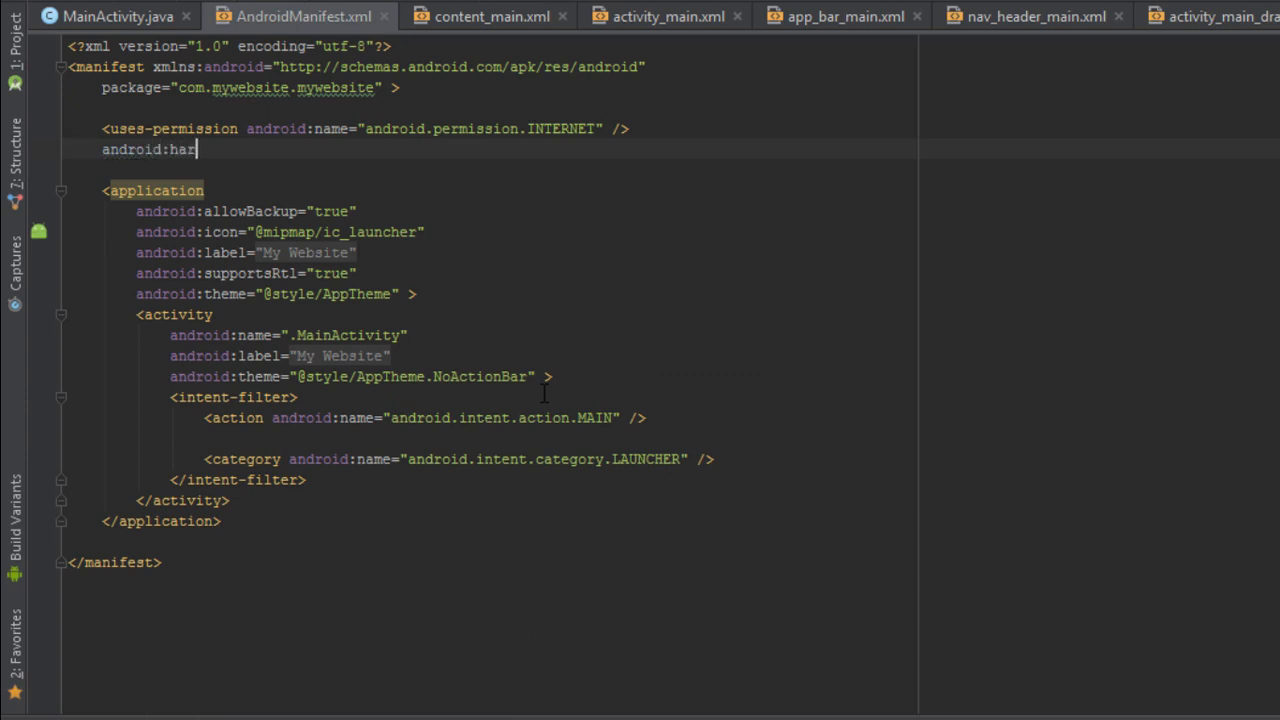
pyautogui.write('dware')
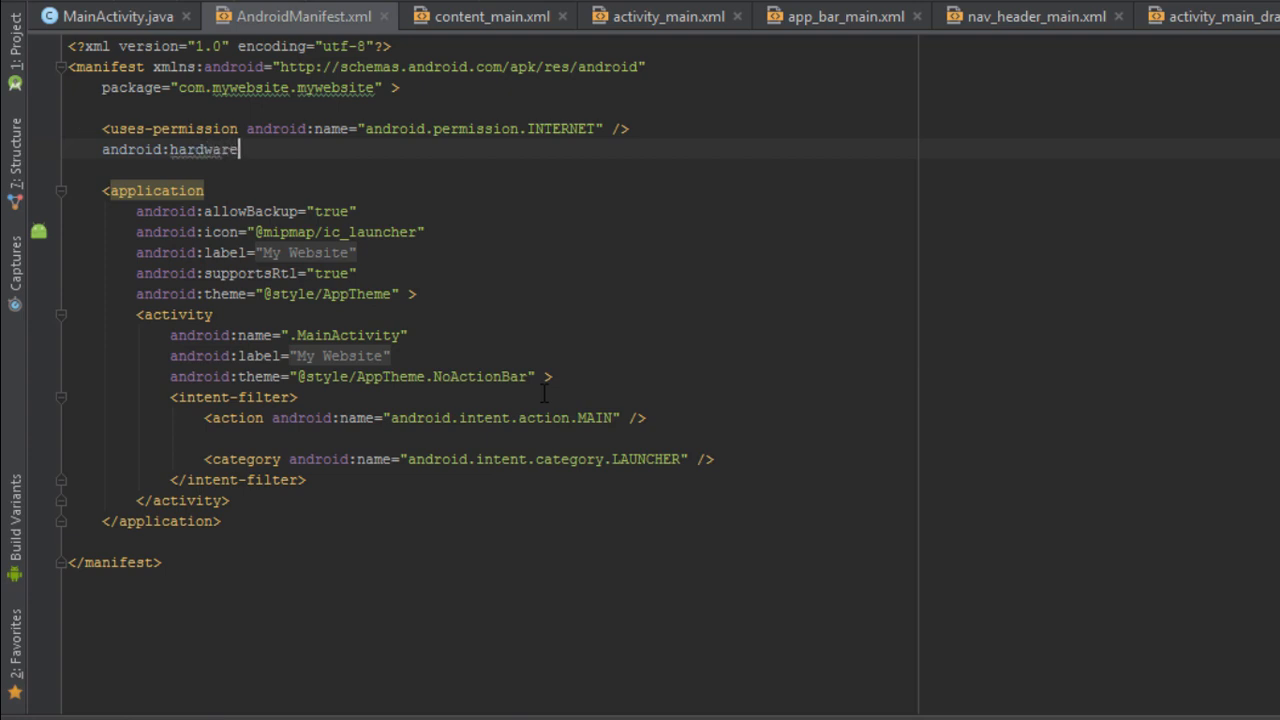
pyautogui.write('Acc')
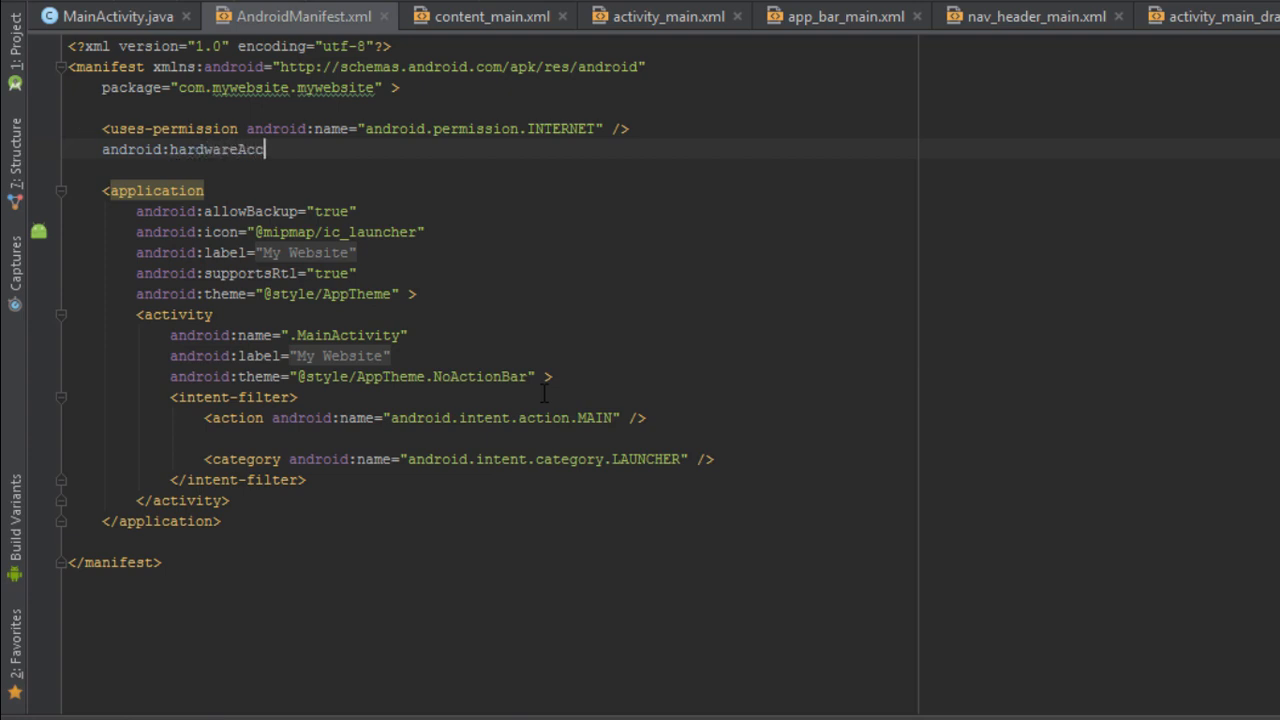
pyautogui.write('lerate')
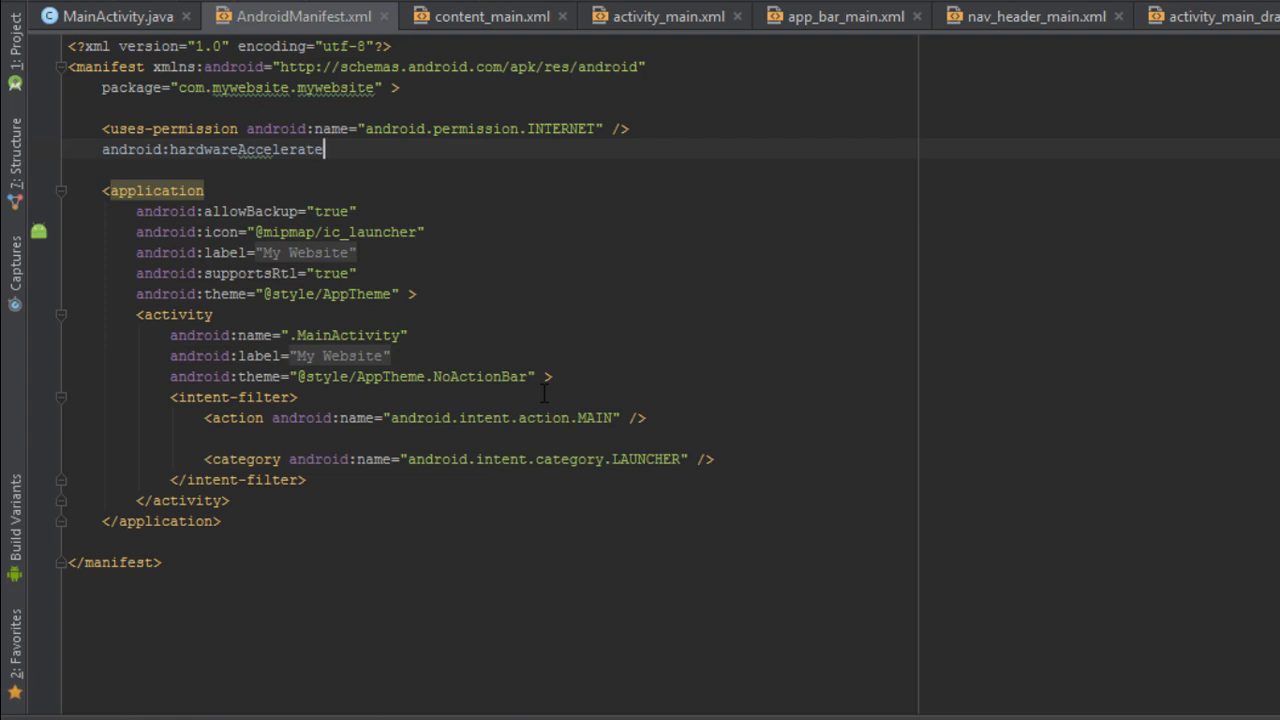
pyautogui.write('d=')
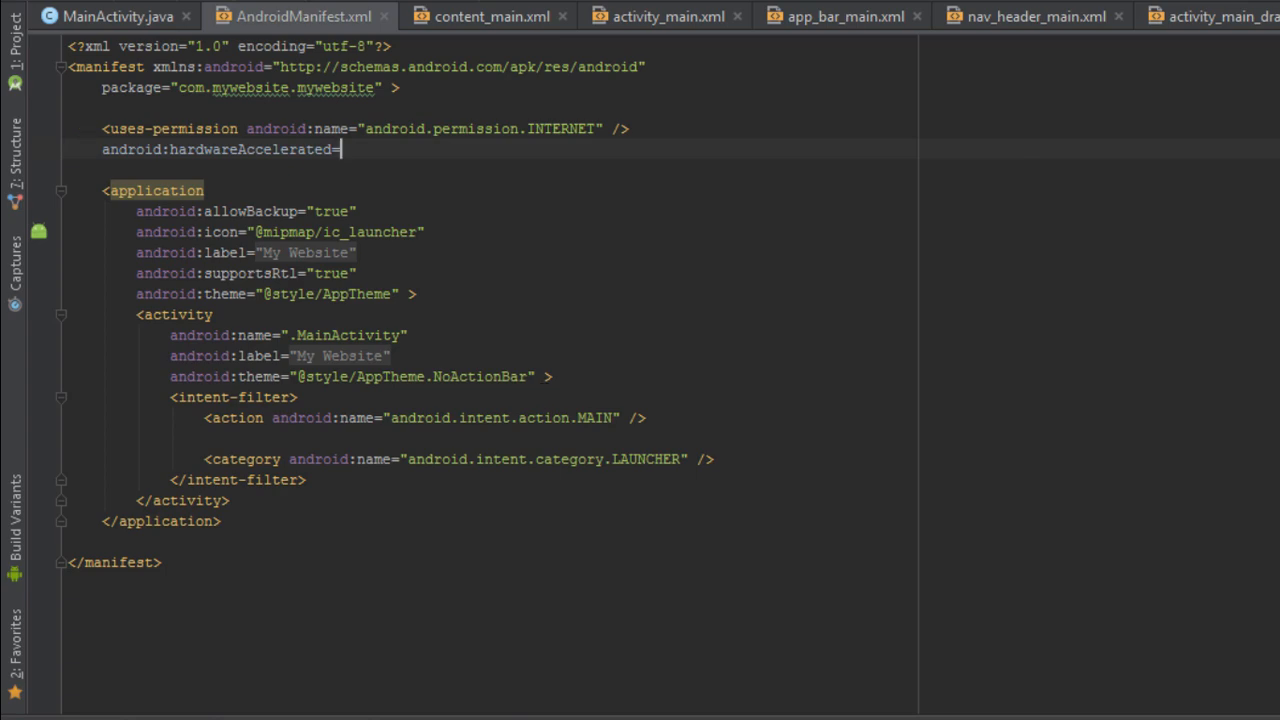
pyautogui.write('"true')
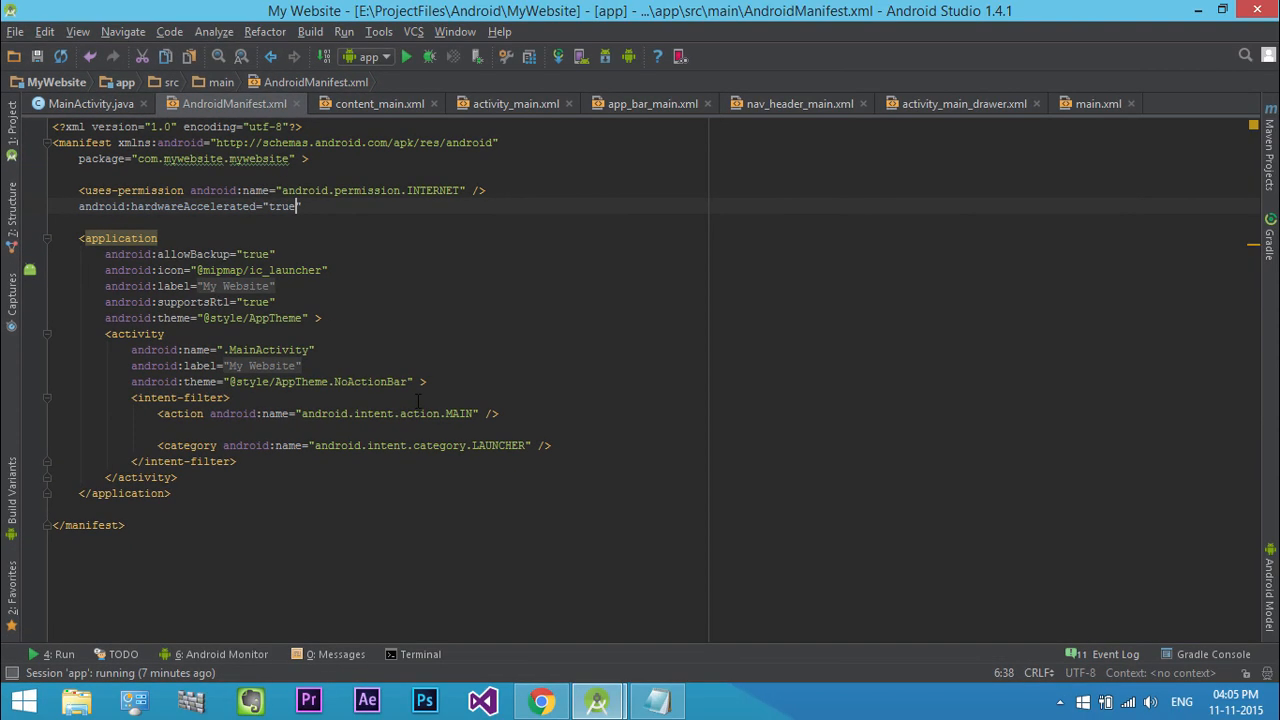
pyautogui.moveTo(406, 56)
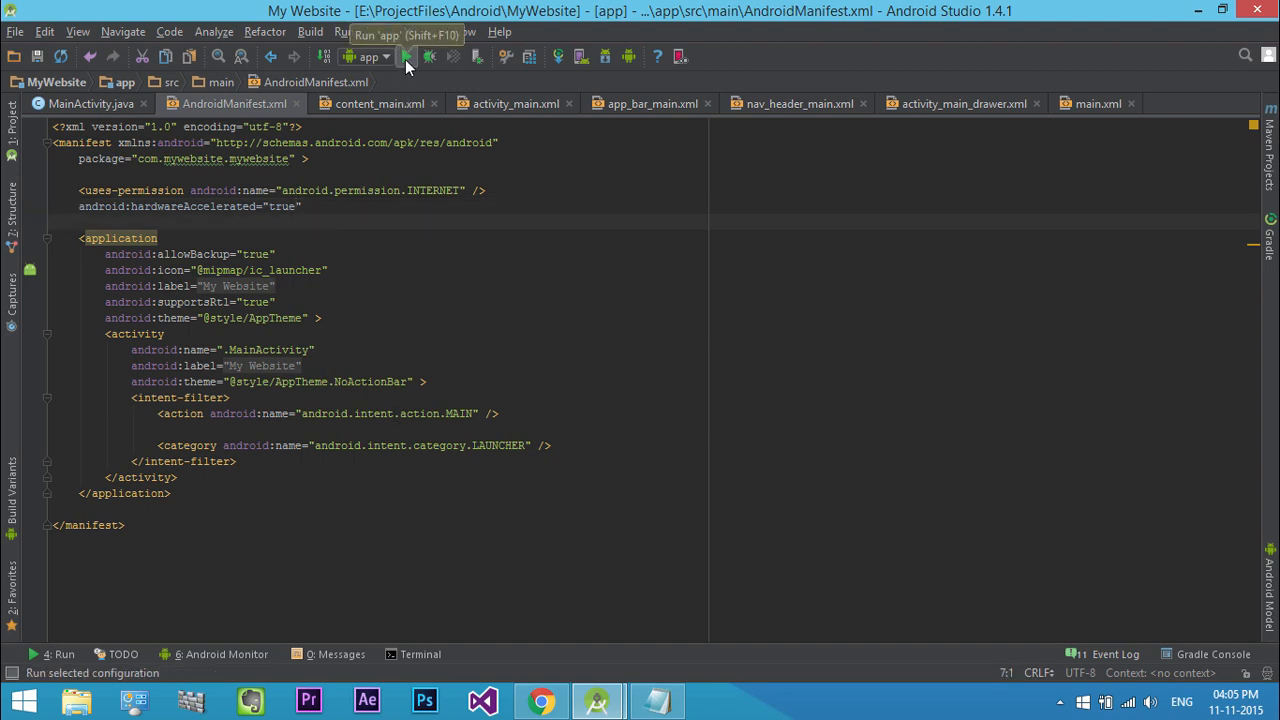
# Step: Run 'app' on the phone, loading Newsweek in the My Website WebView
pyautogui.click(406, 56)
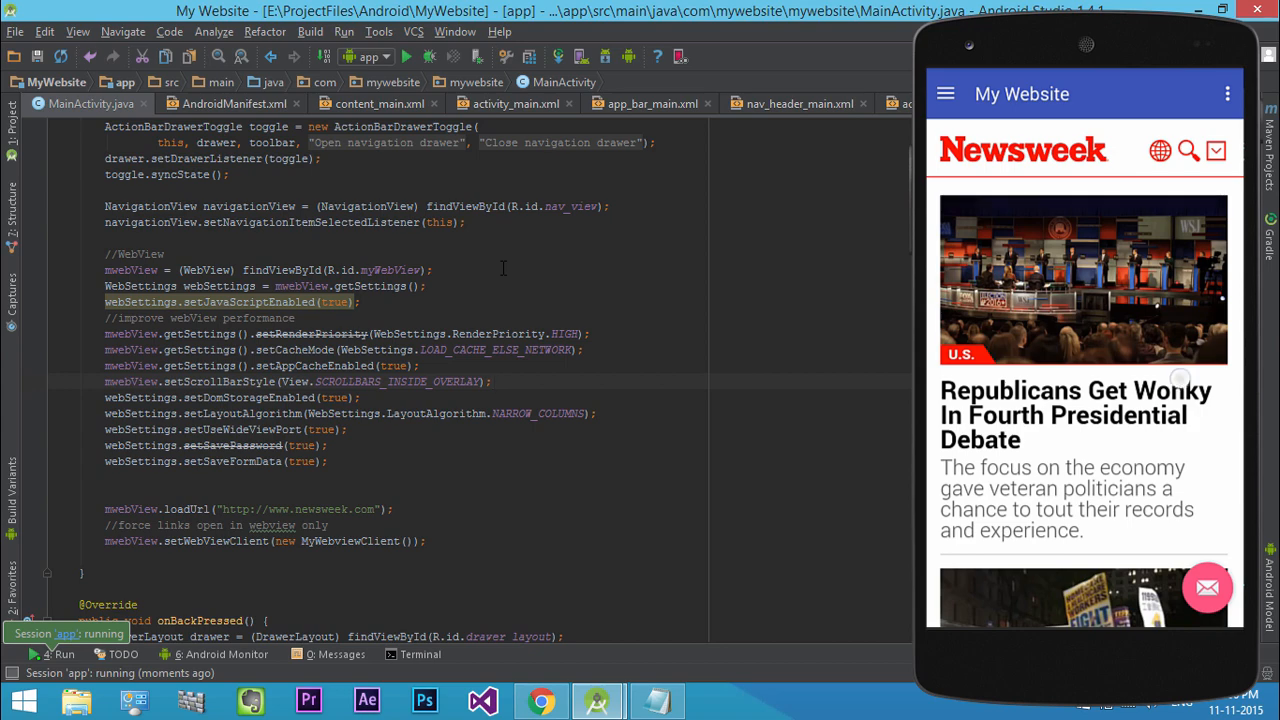
# Step: Show the app's logcat output in Android Monitor and scroll far down the Newsweek article
pyautogui.click(221, 654)
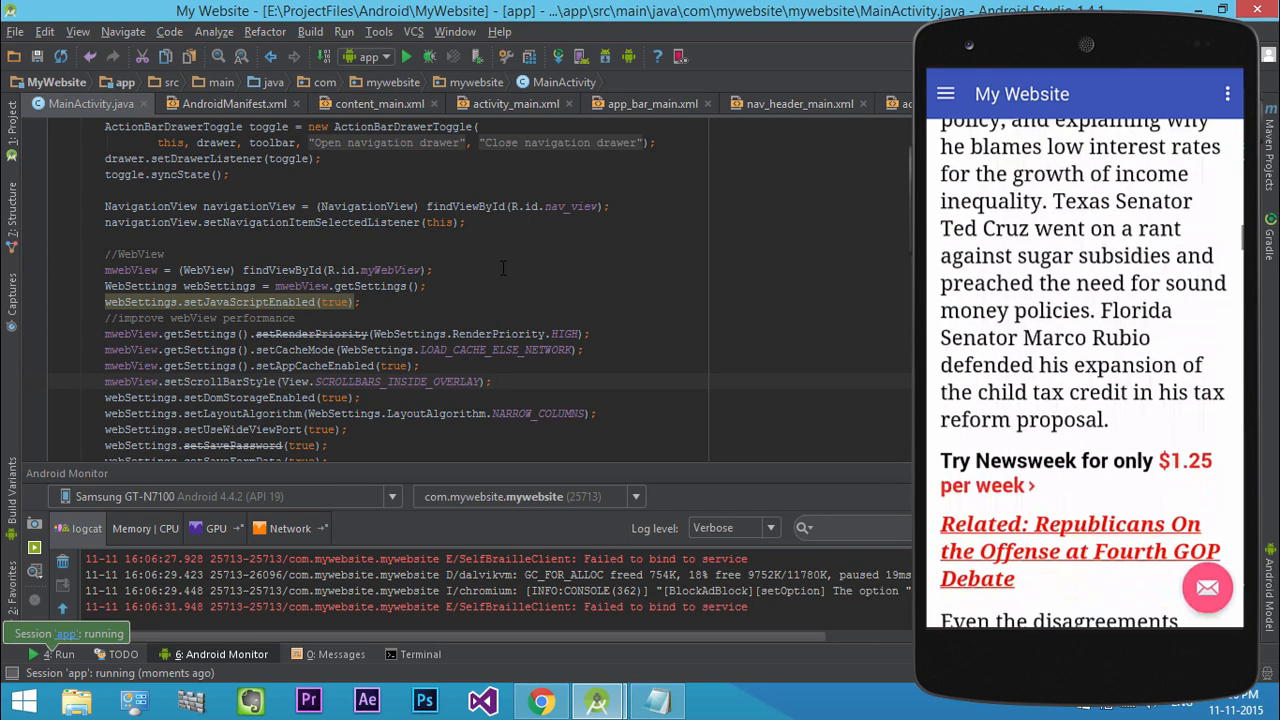
pyautogui.scroll(-3)
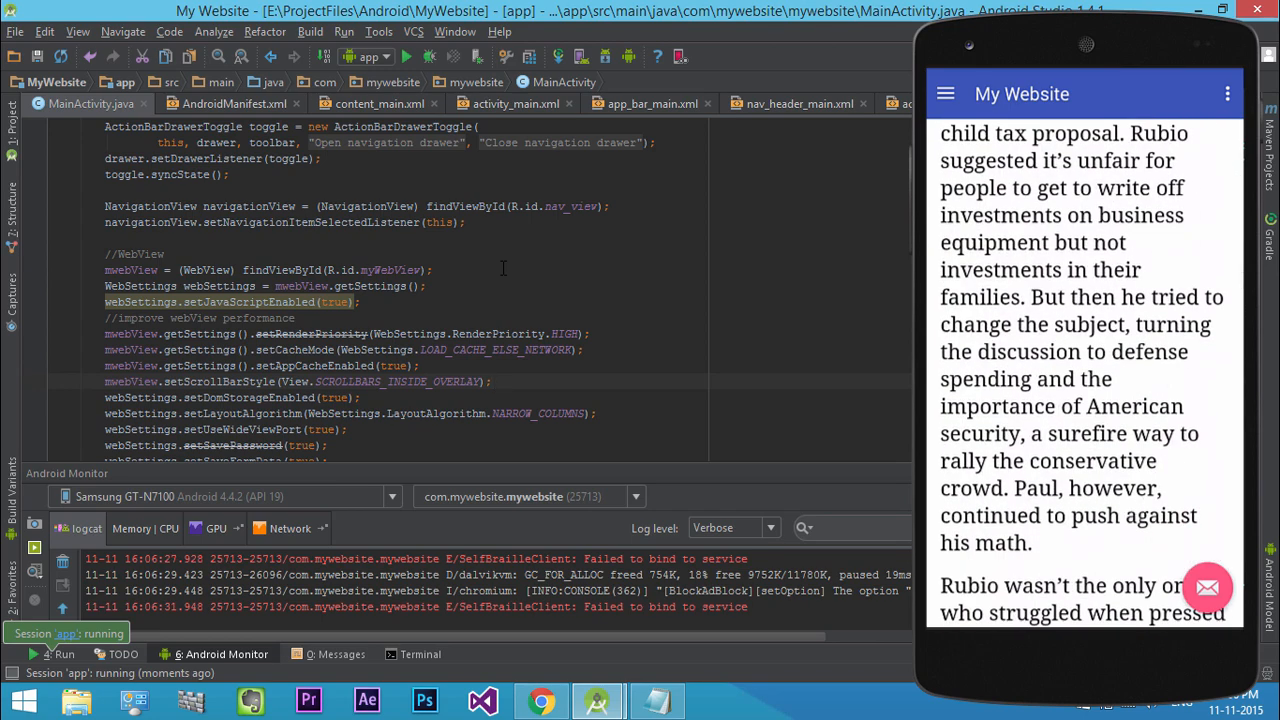
pyautogui.scroll(-3)
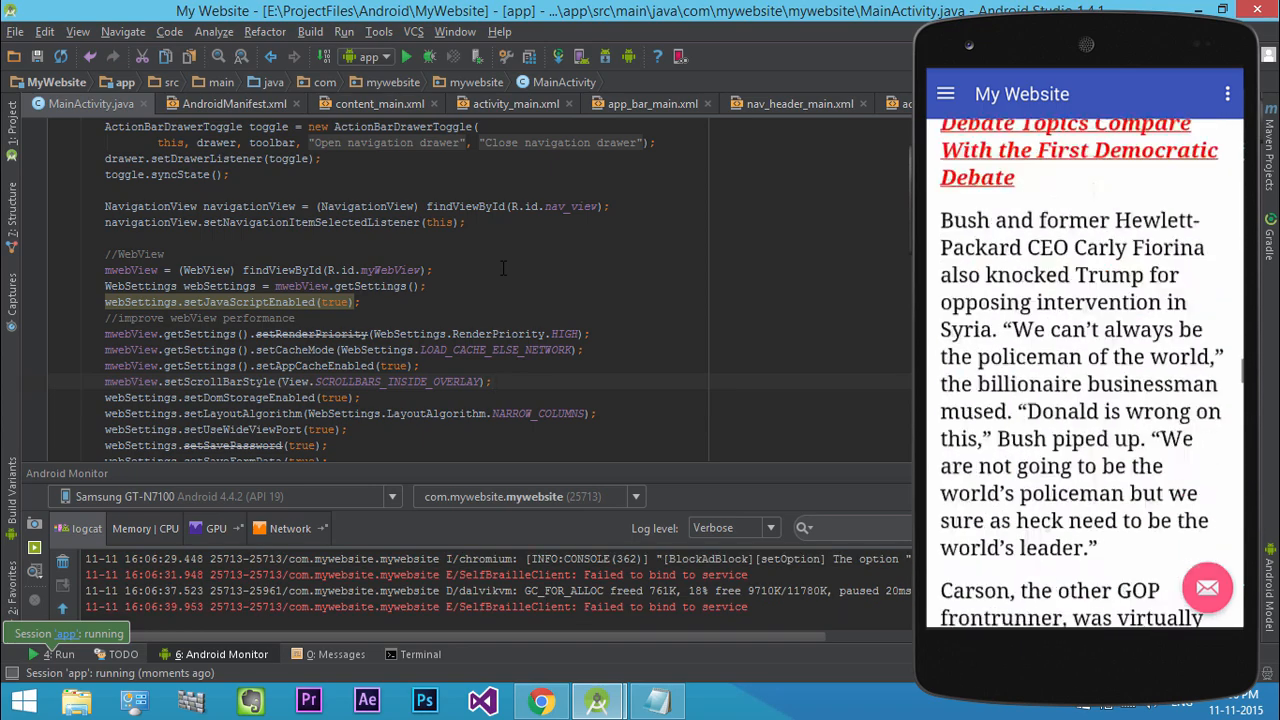
pyautogui.scroll(-3)
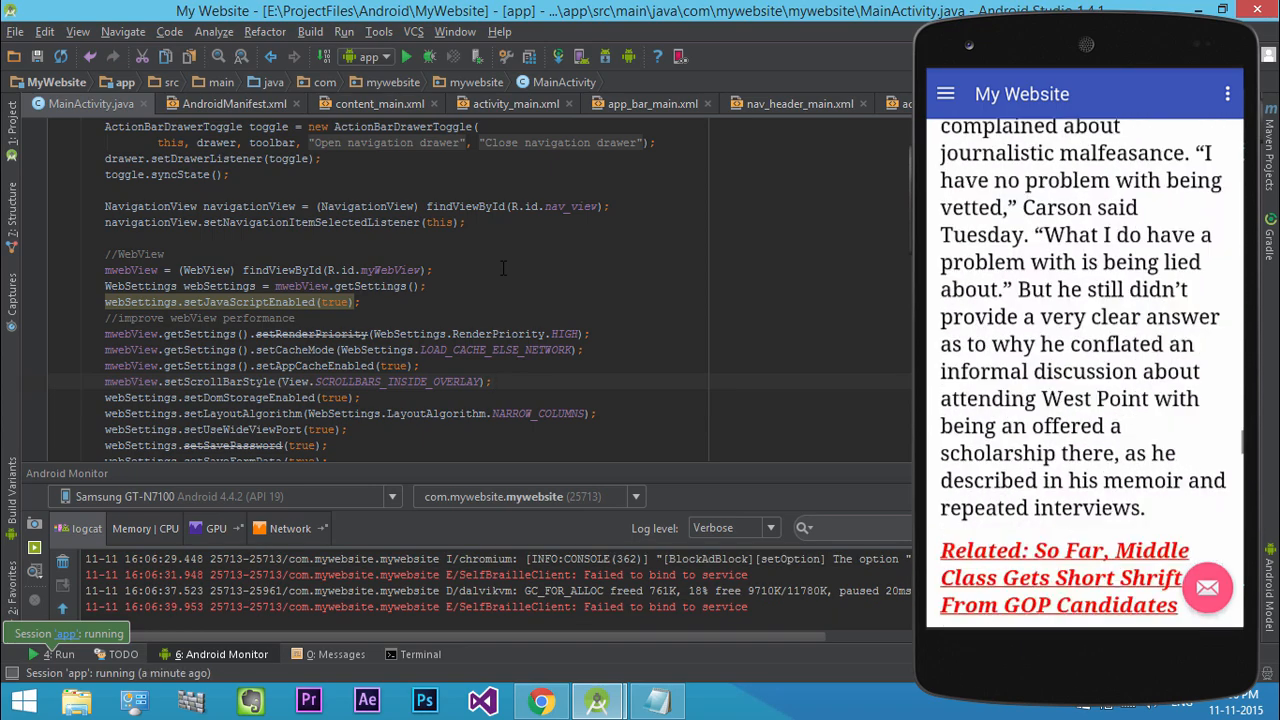
pyautogui.scroll(3)
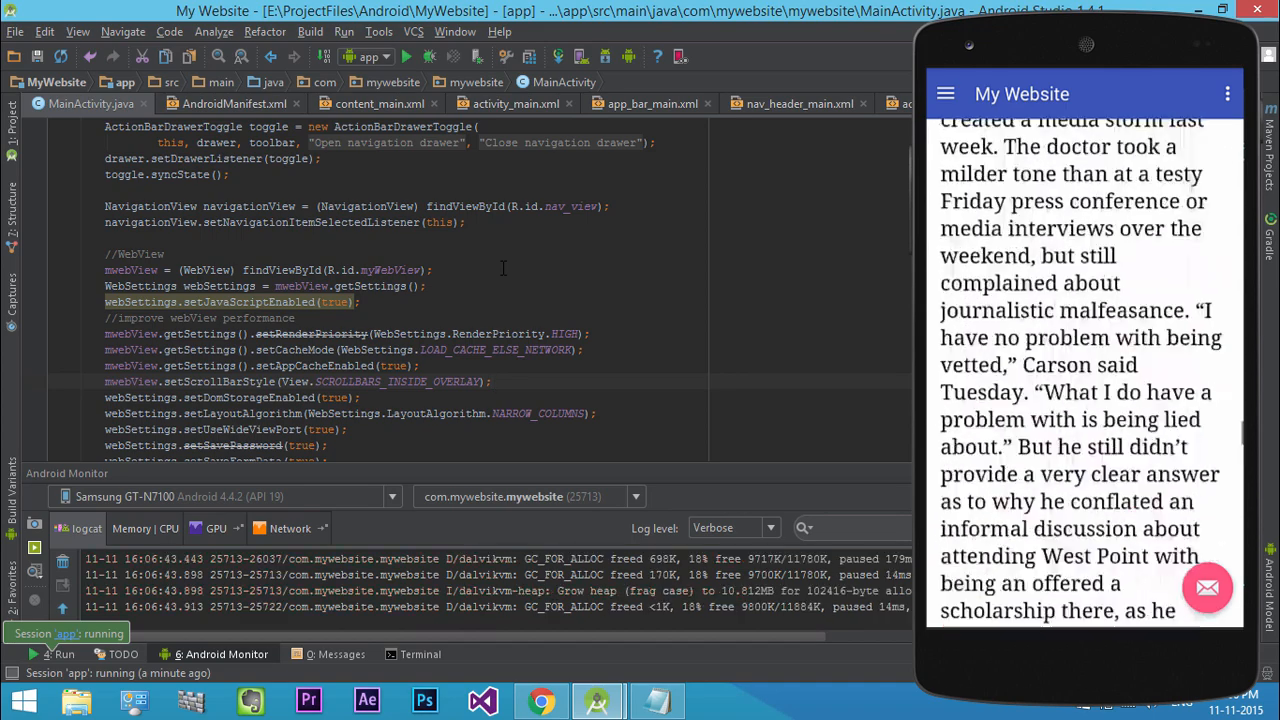